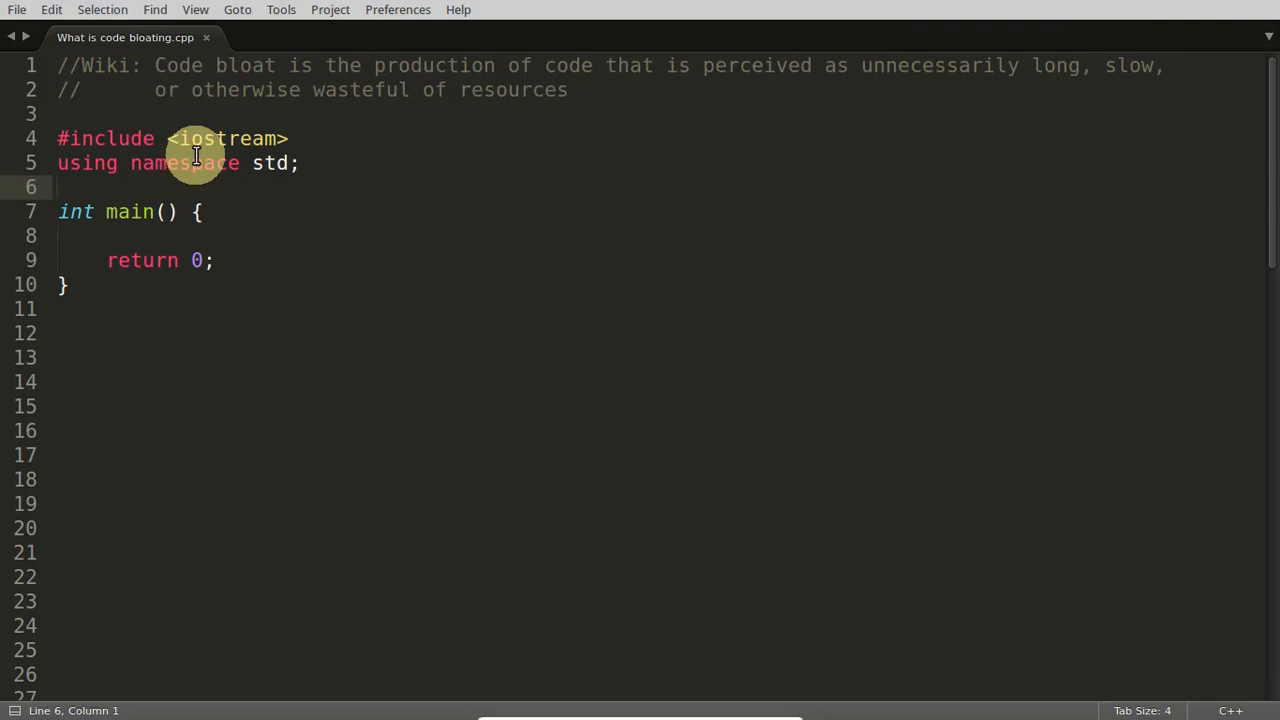
pyautogui.moveTo(318, 132)
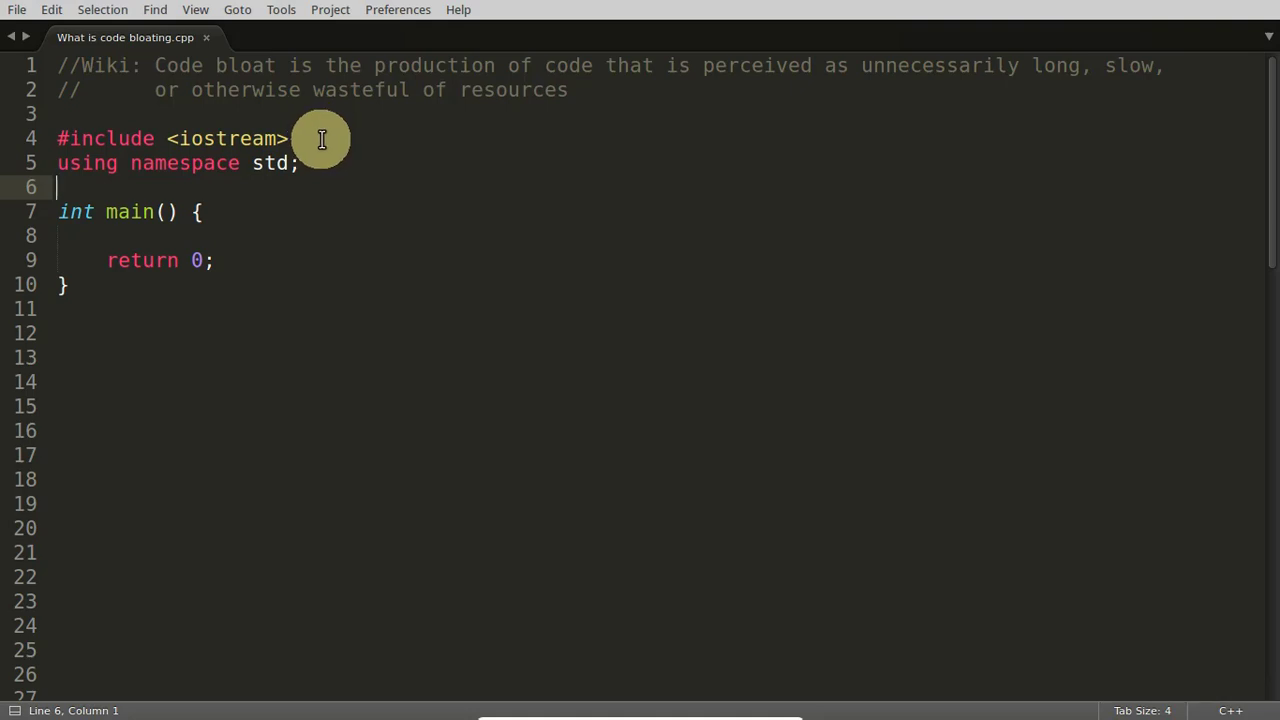
pyautogui.moveTo(396, 384)
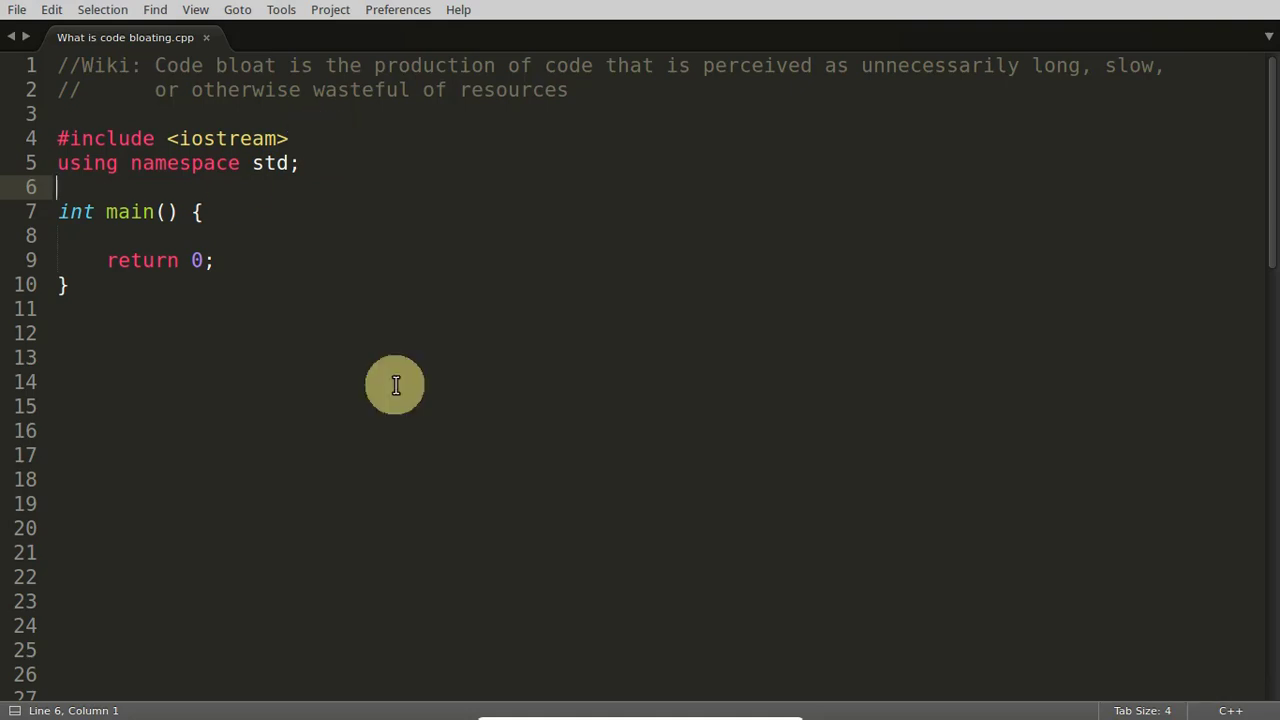
pyautogui.moveTo(304, 72)
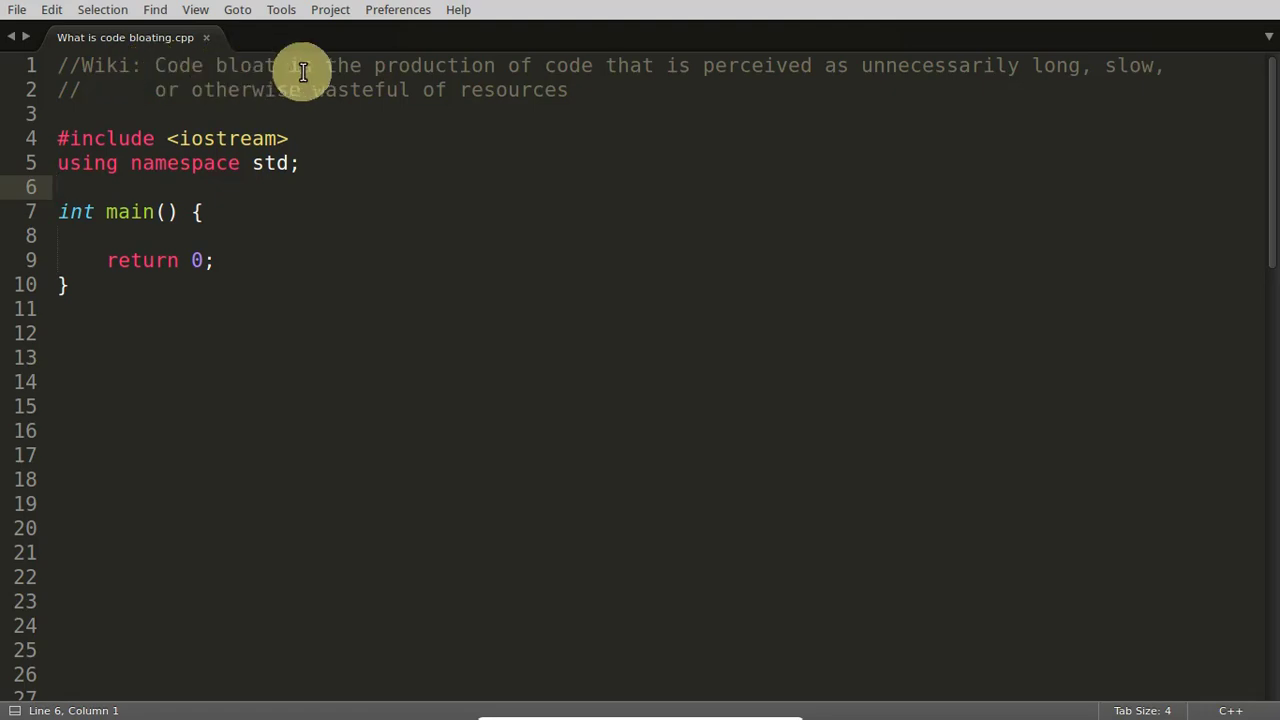
pyautogui.moveTo(600, 76)
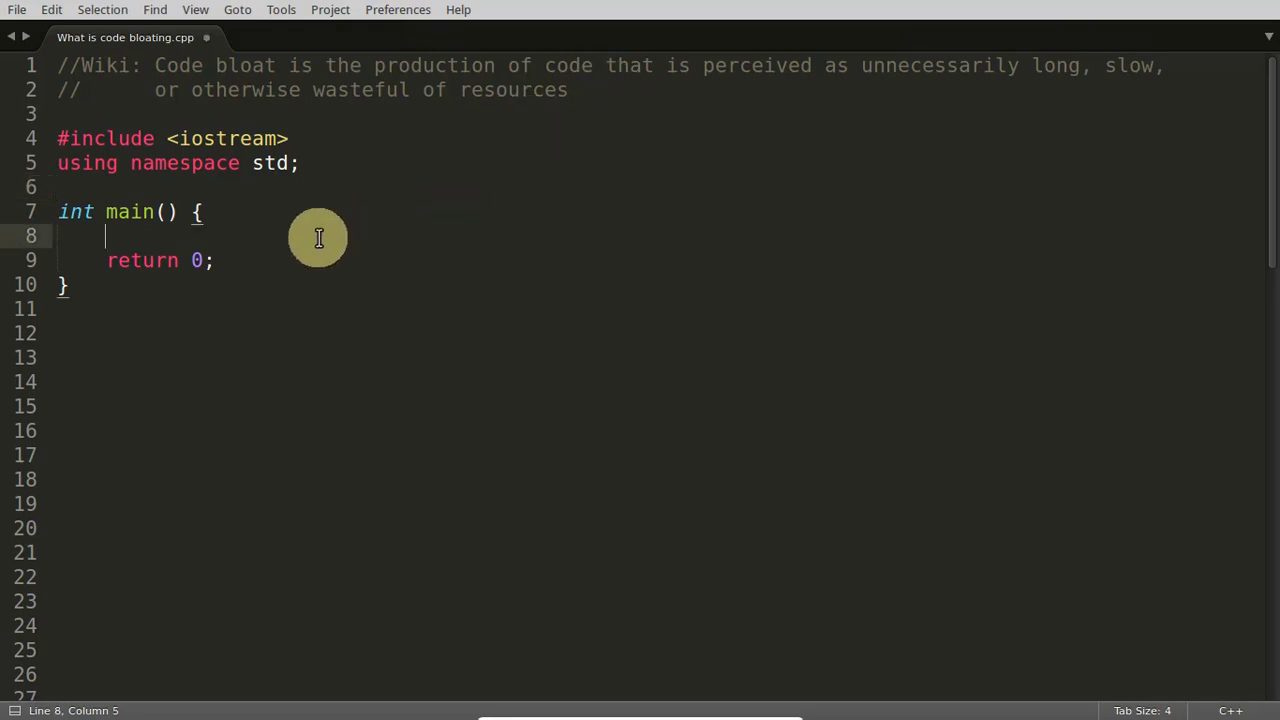
# Declare string str = "Rupesh yadav" in main and print it with cout << str << endl;.
pyautogui.write('string')
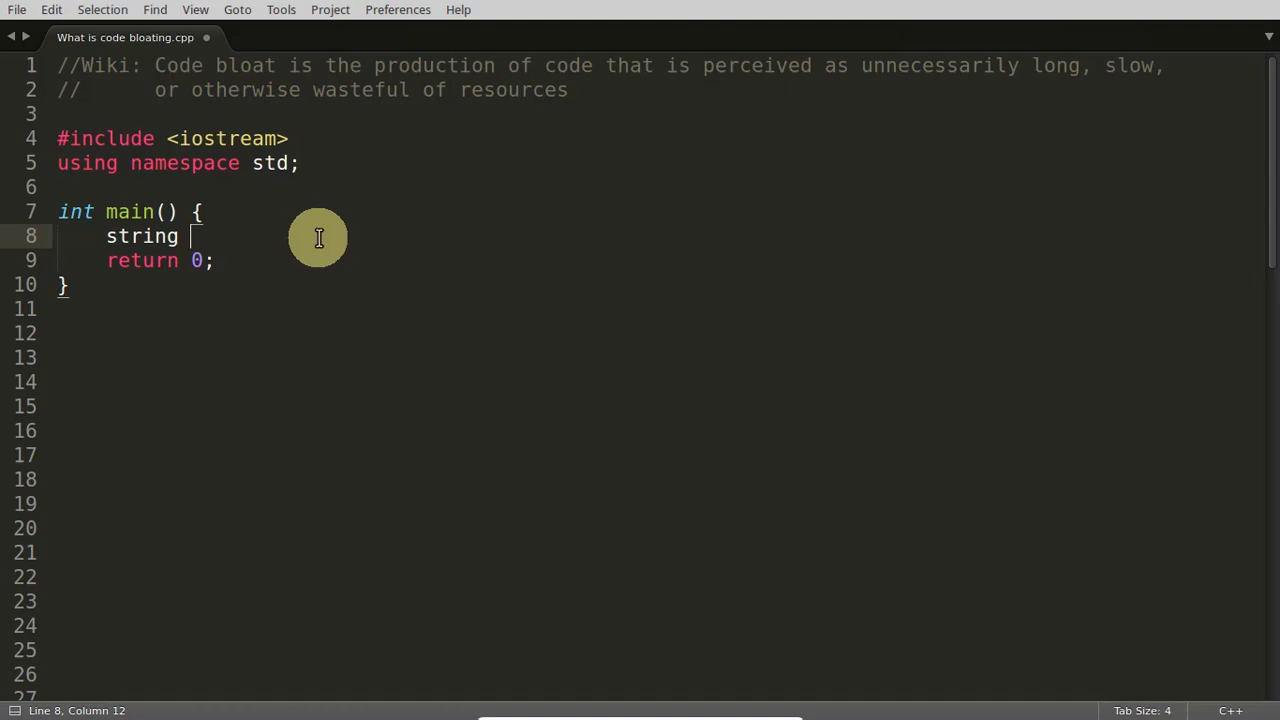
pyautogui.write('str("");')
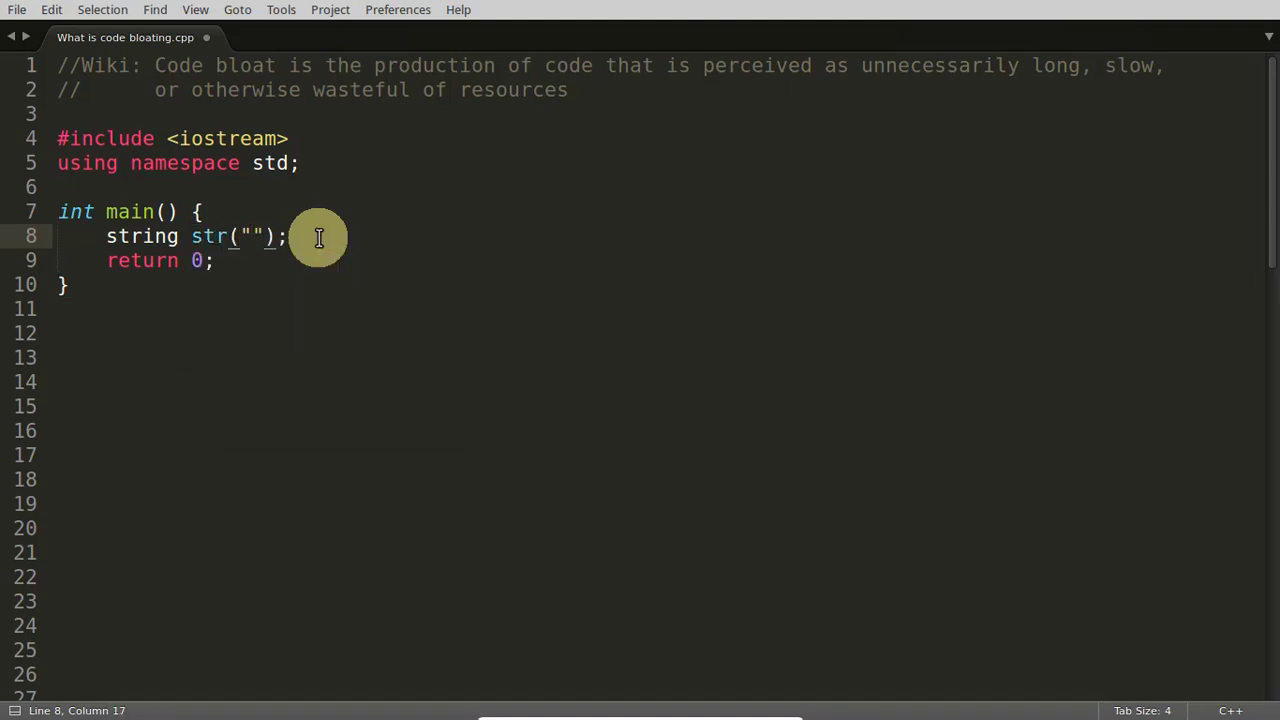
pyautogui.write('Rupesh yadav')
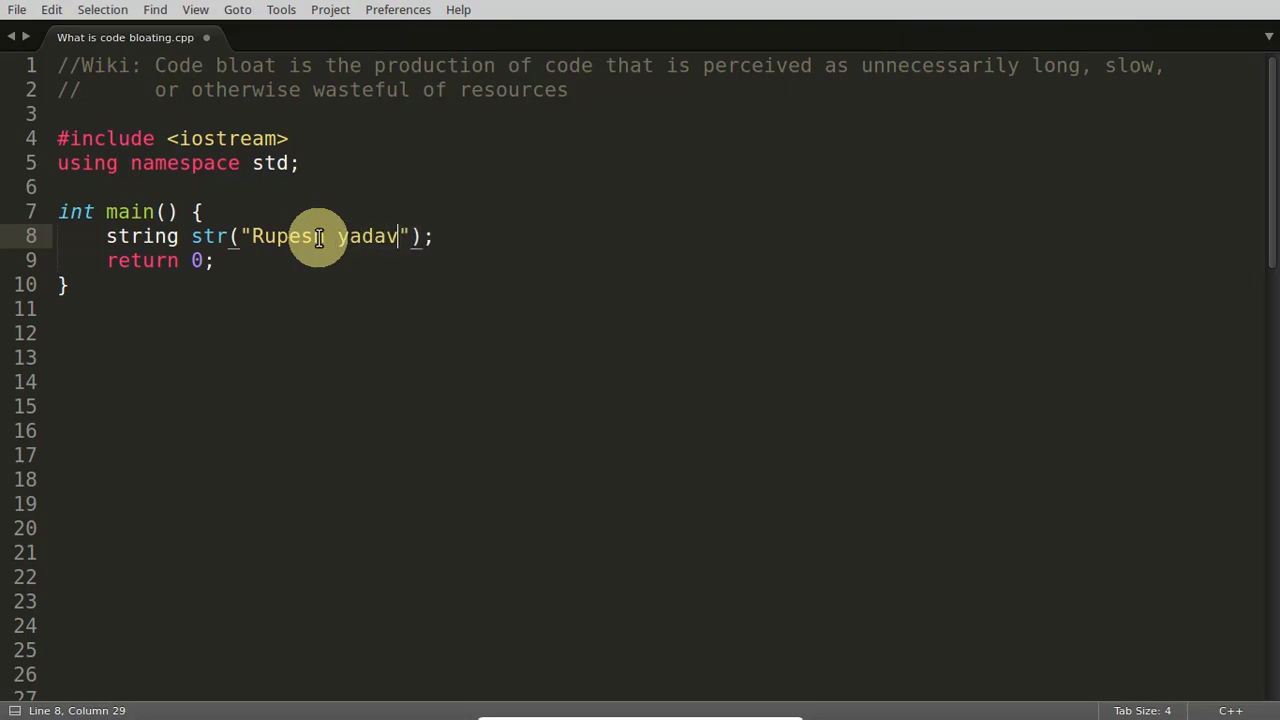
pyautogui.write('cout << str <<')
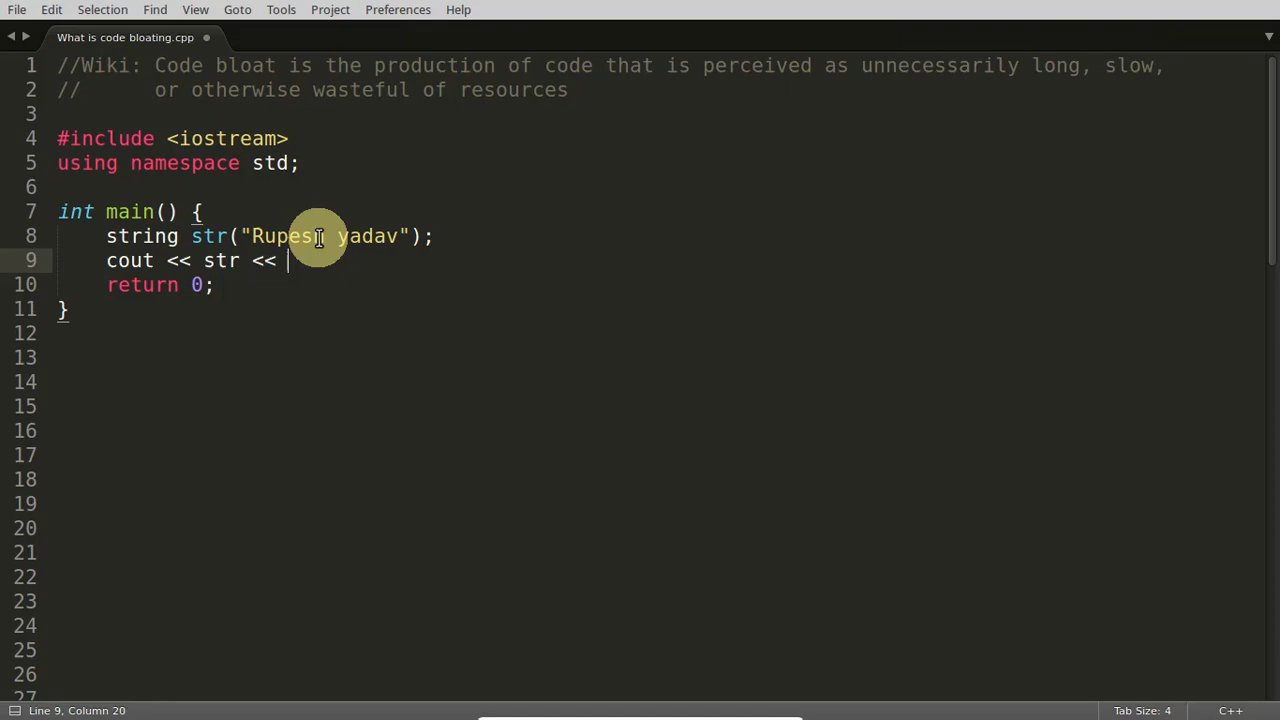
pyautogui.write('endl;')
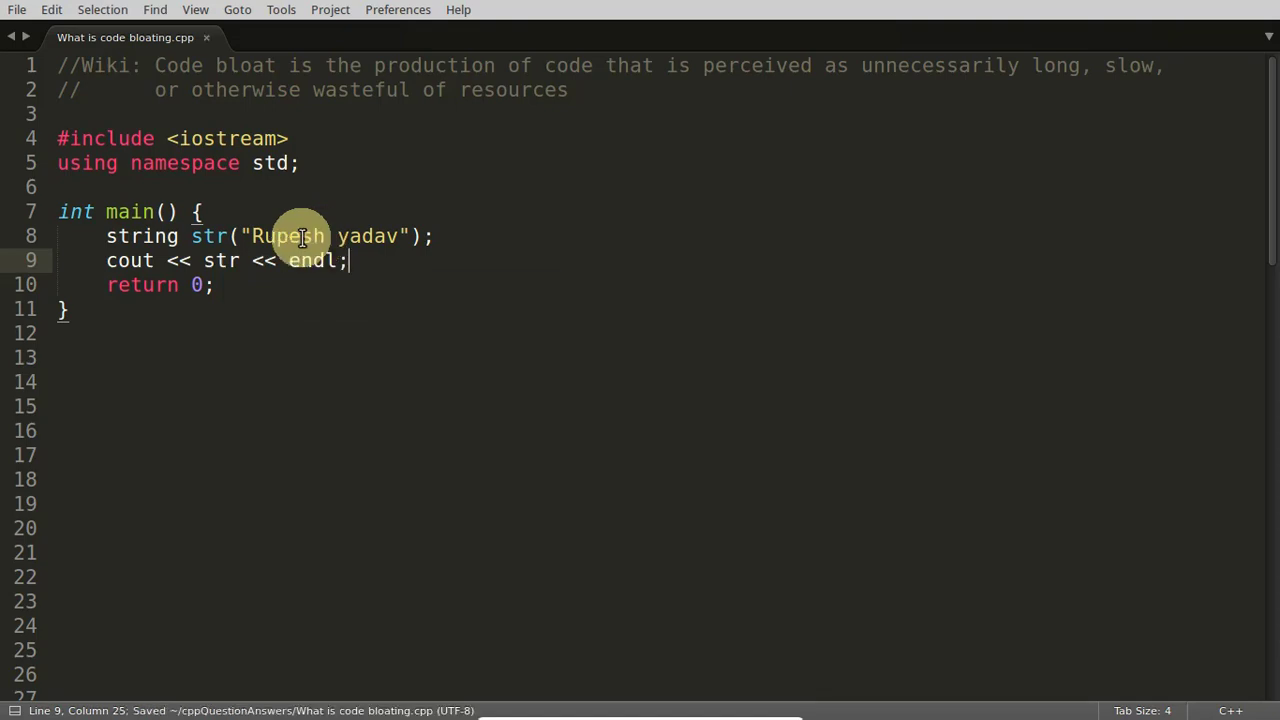
pyautogui.moveTo(398, 260)
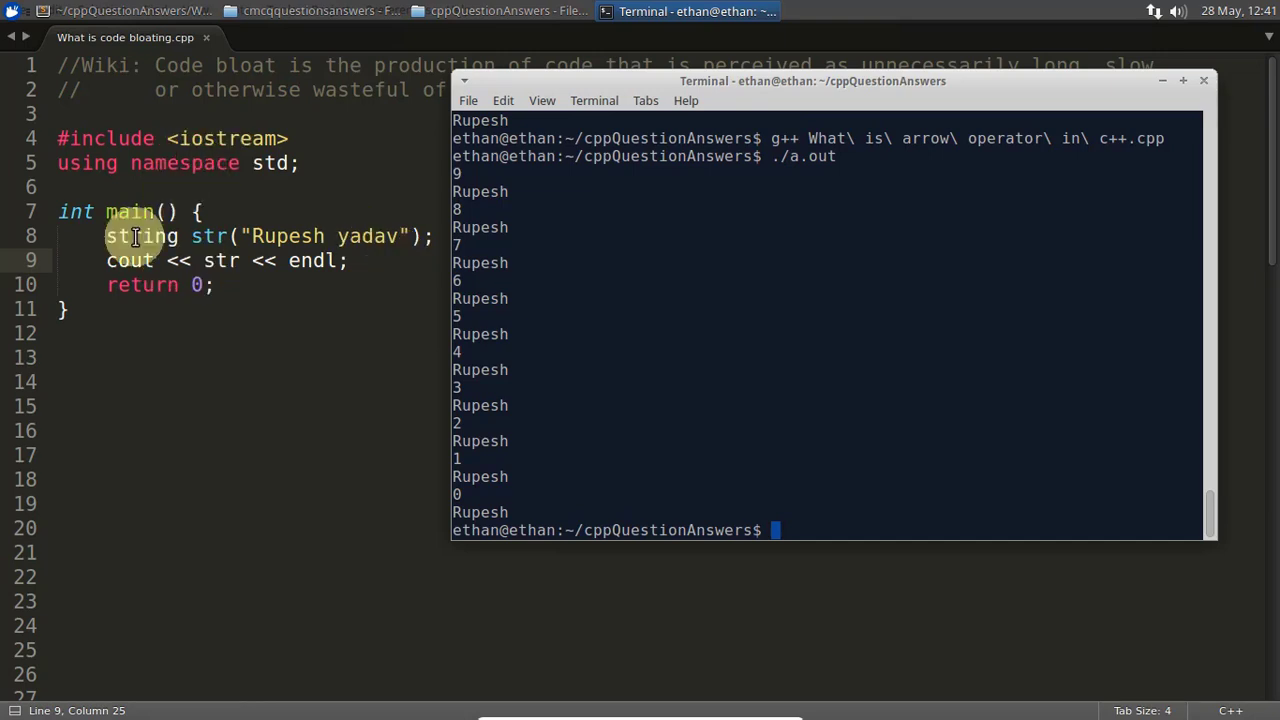
pyautogui.moveTo(584, 344)
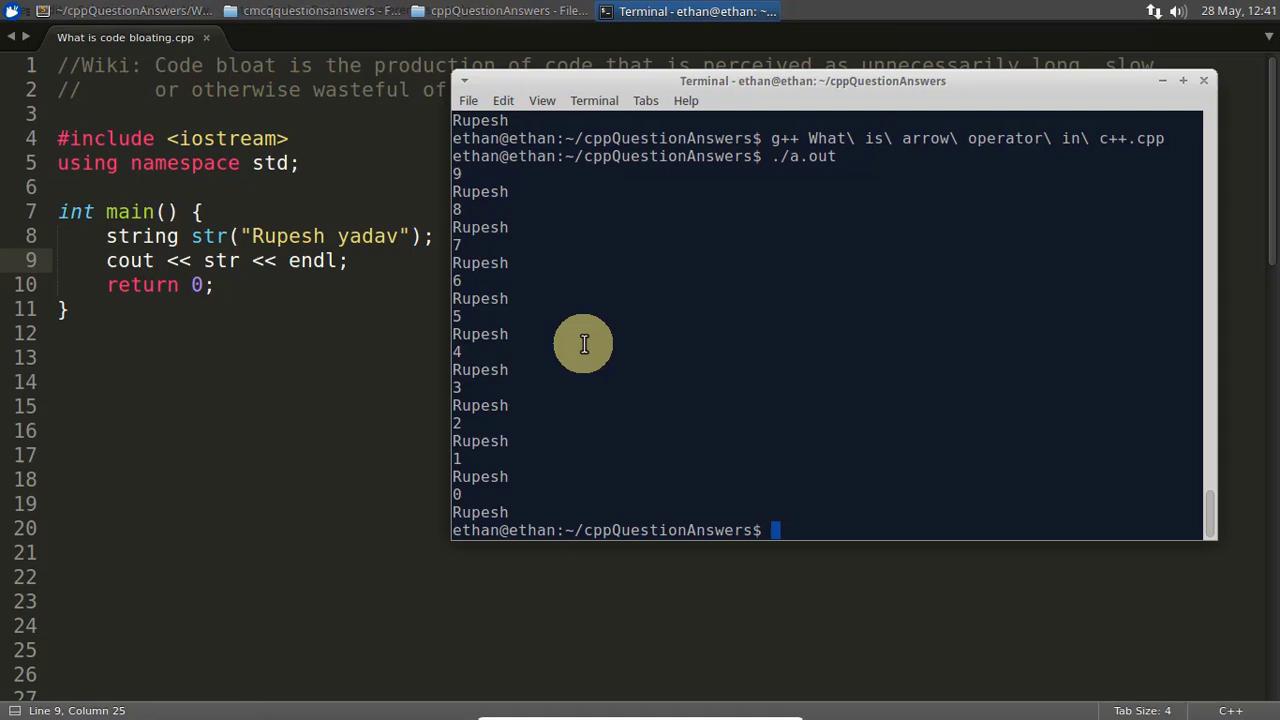
# Compile What\ is\ code\ bloating.cpp with g++ in Terminal.
pyautogui.write('g++')
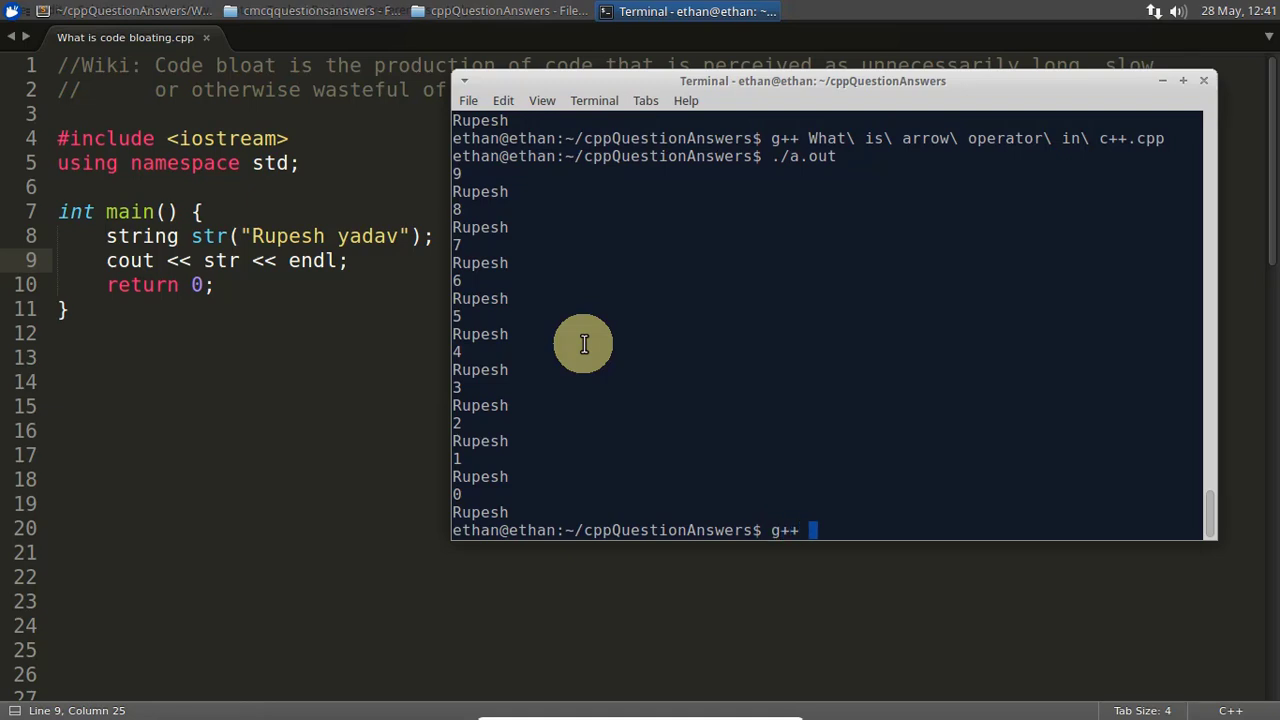
pyautogui.write('What\\ is\\ code\\ bloating.cpp')
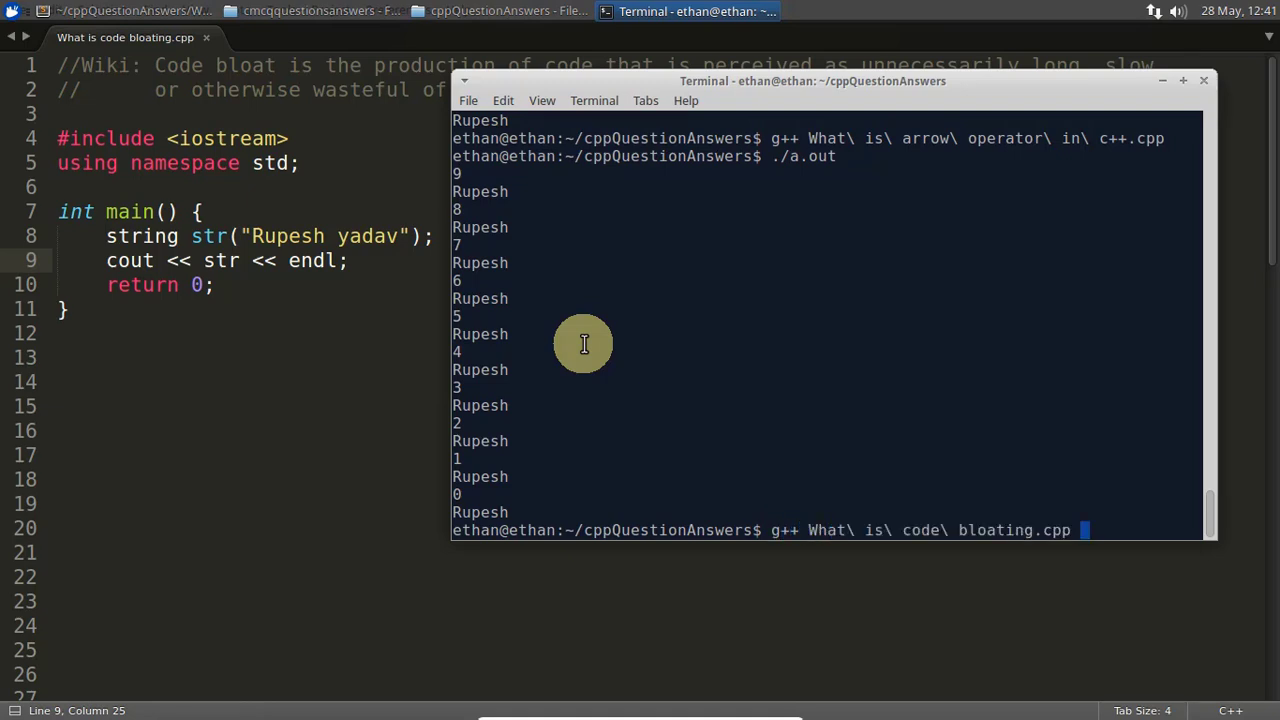
pyautogui.press('Return')
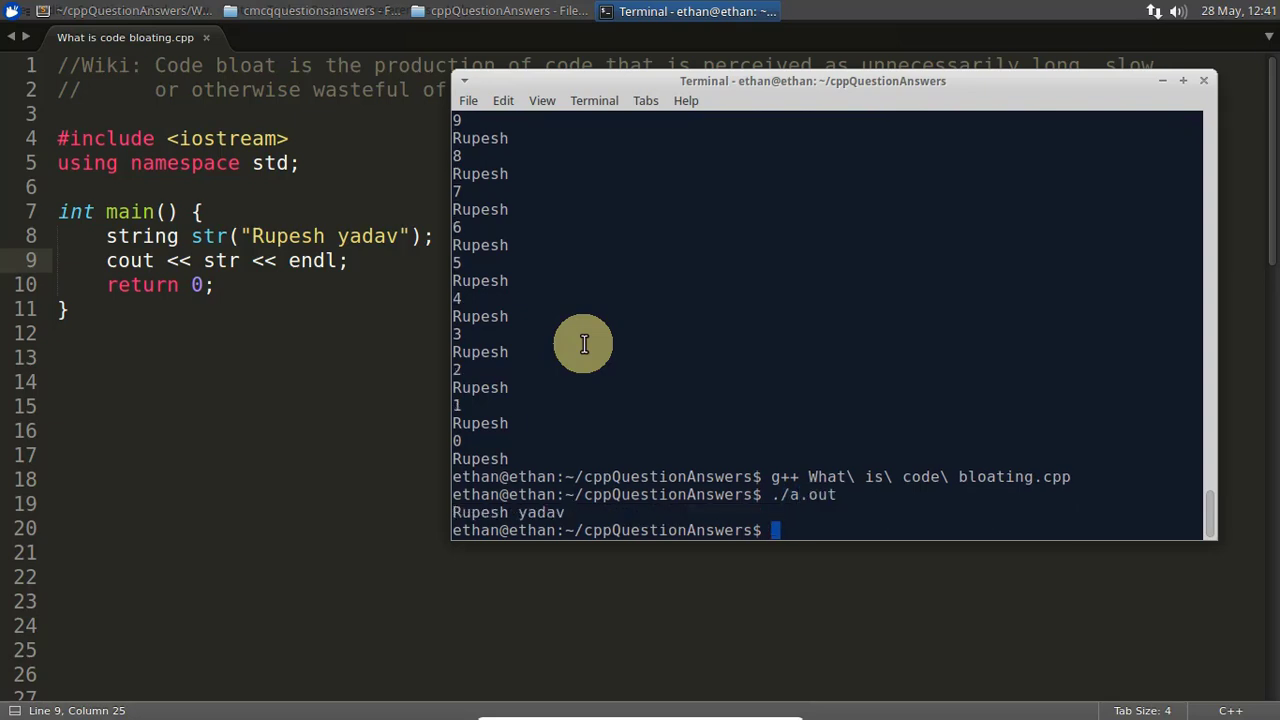
pyautogui.moveTo(572, 512)
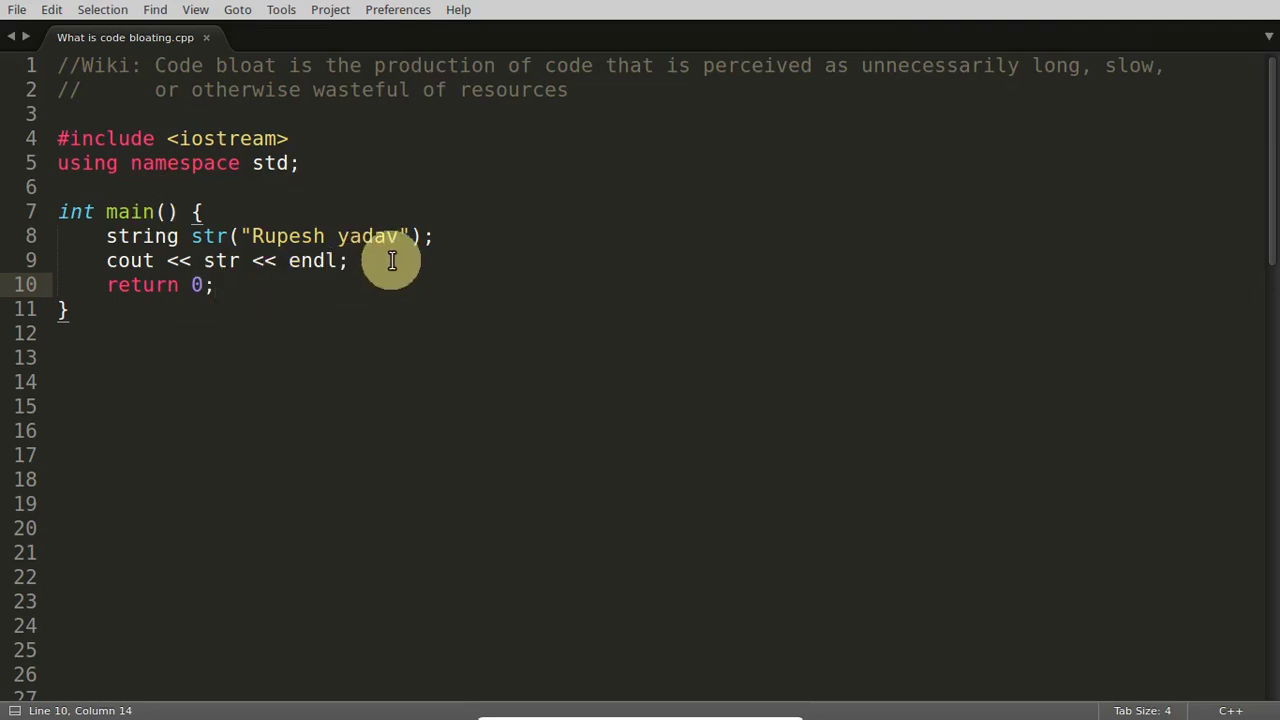
pyautogui.moveTo(316, 212)
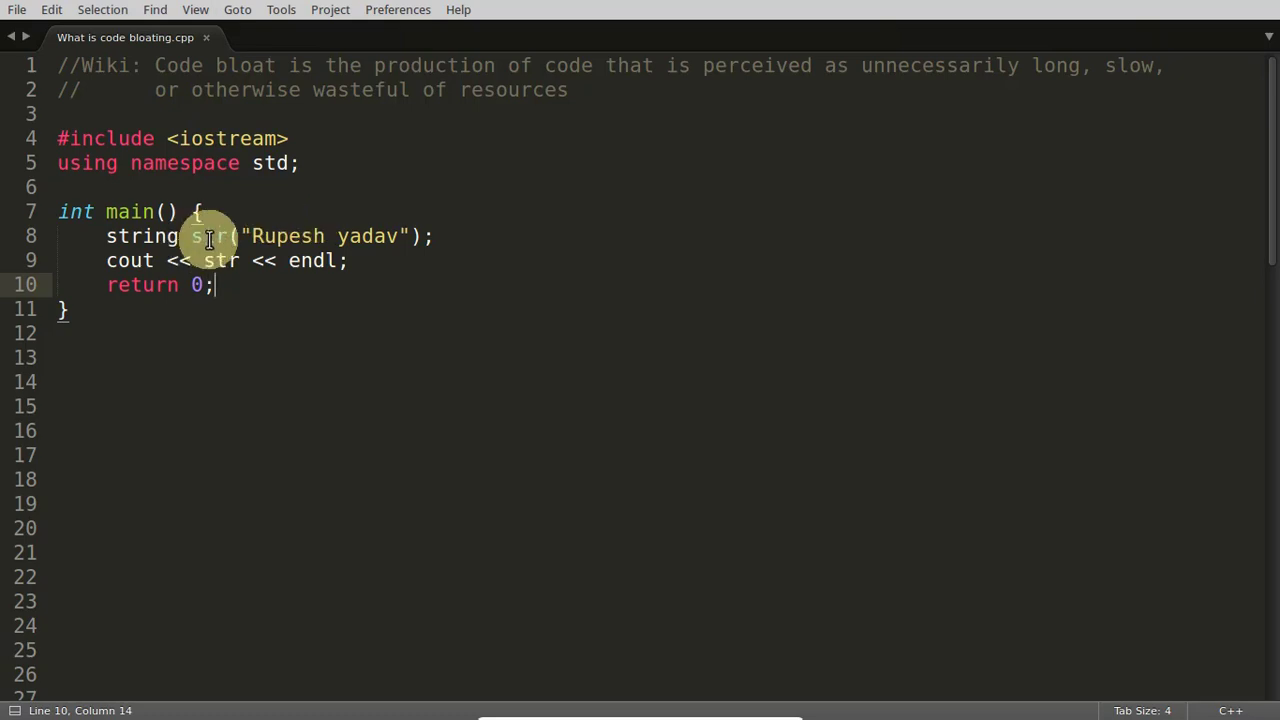
pyautogui.doubleClick(210, 236)
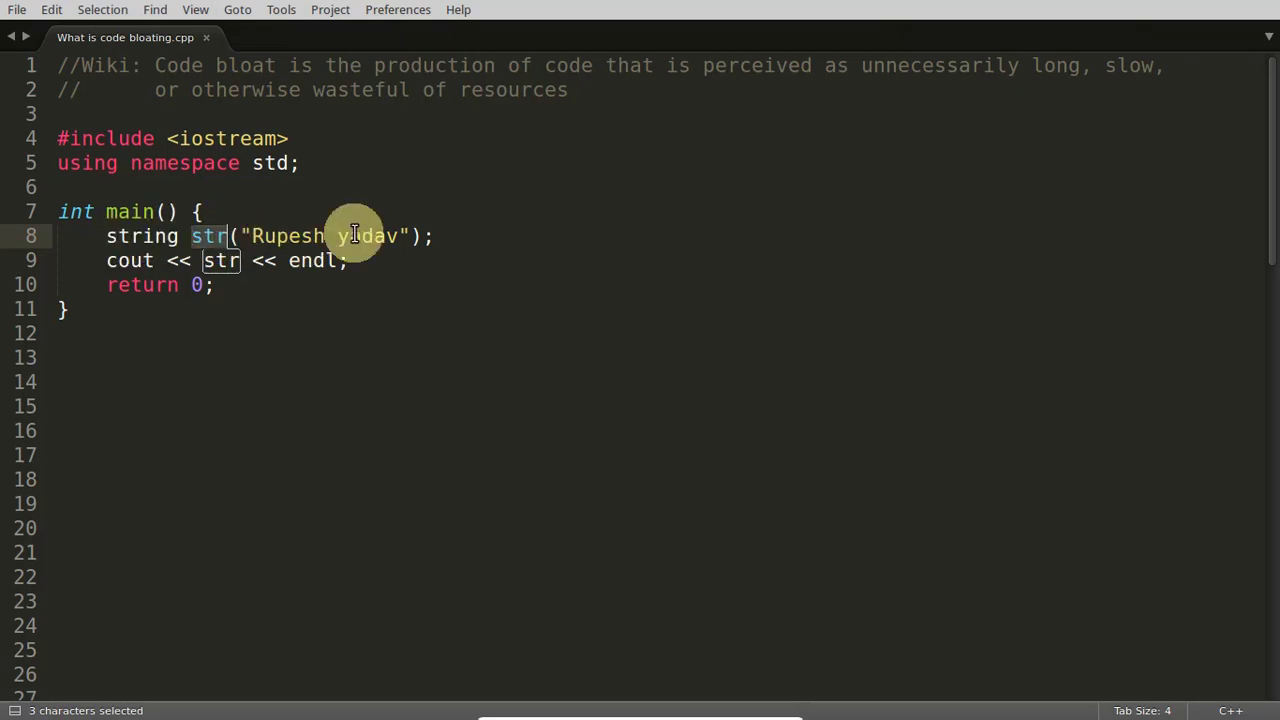
pyautogui.moveTo(150, 236)
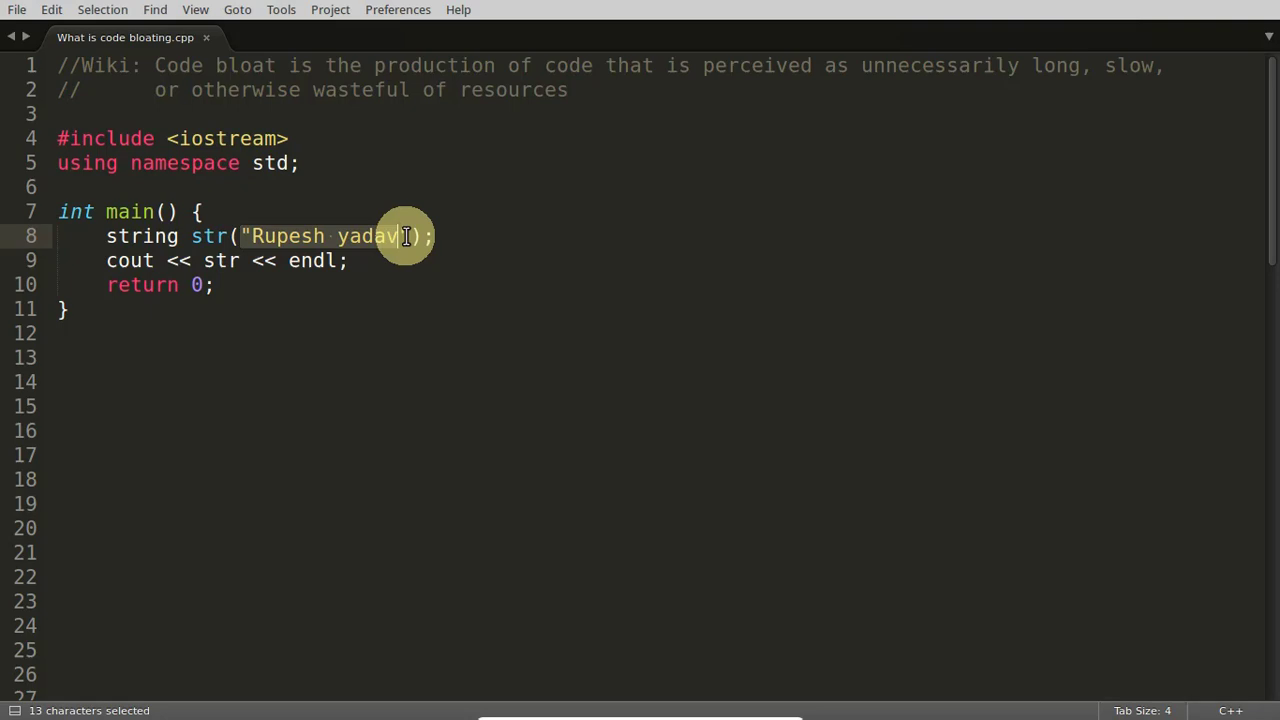
pyautogui.press('ctrl+x')
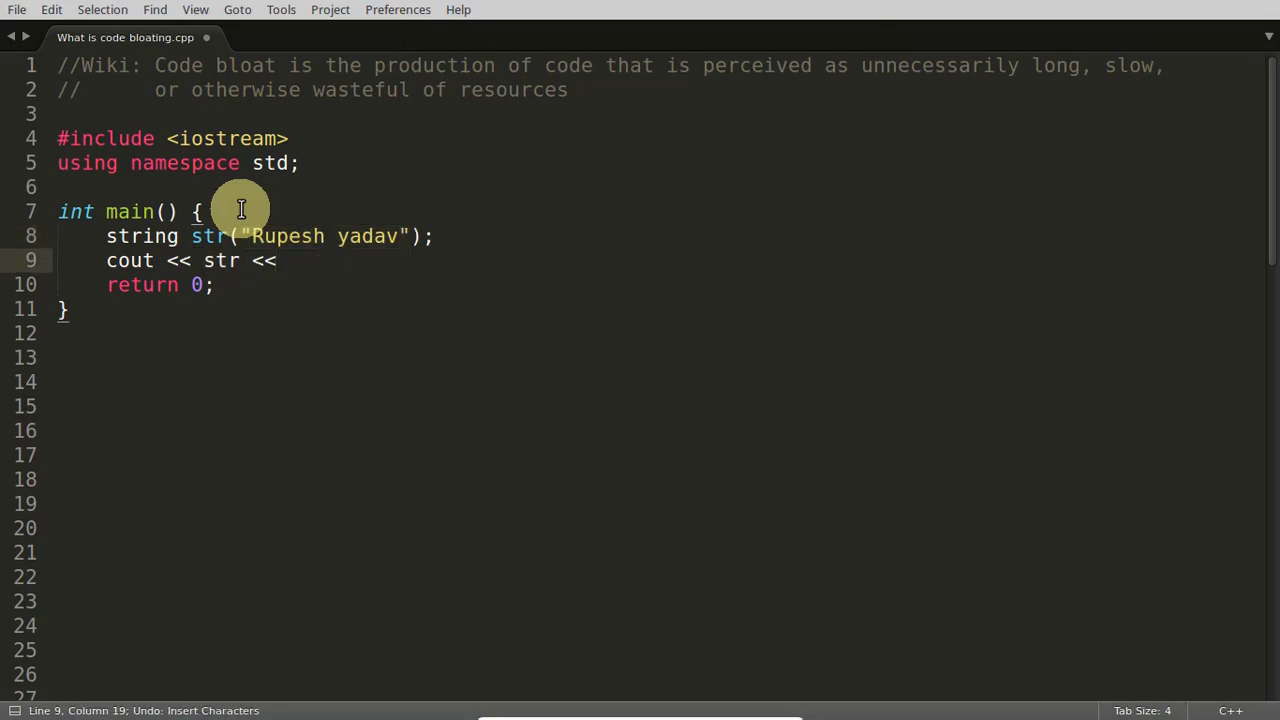
pyautogui.write('endl;')
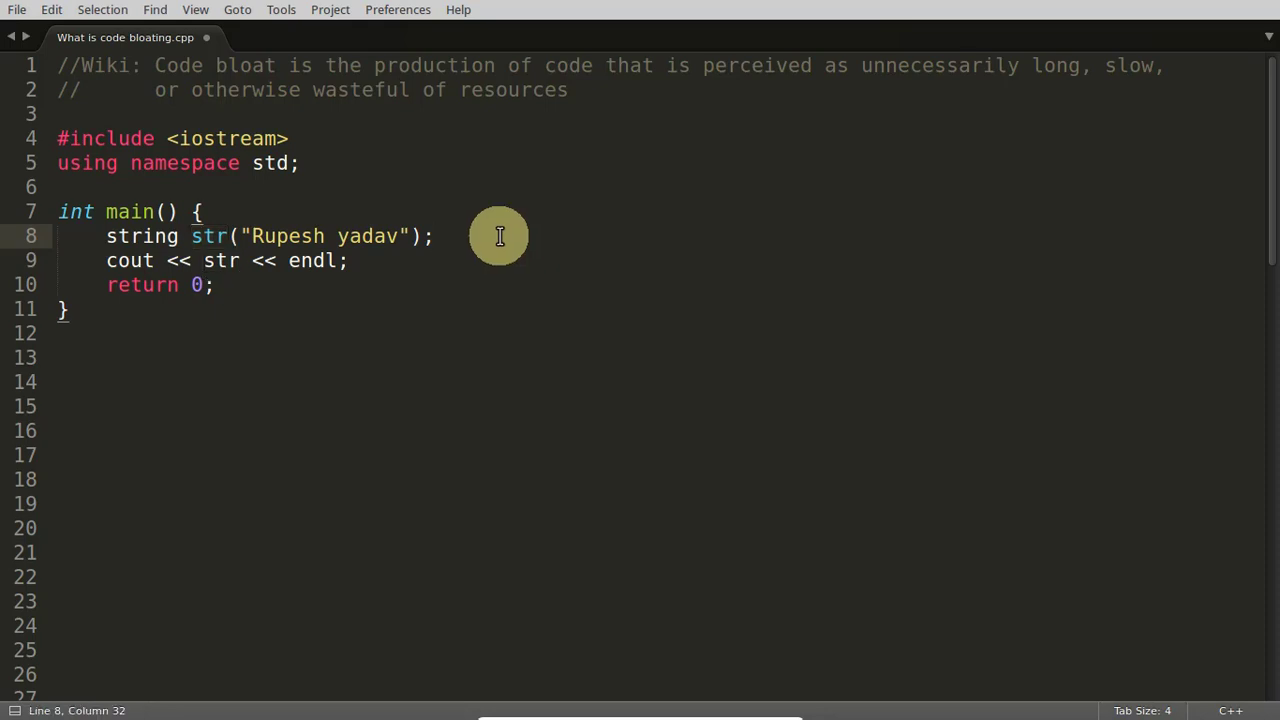
pyautogui.click(200, 212)
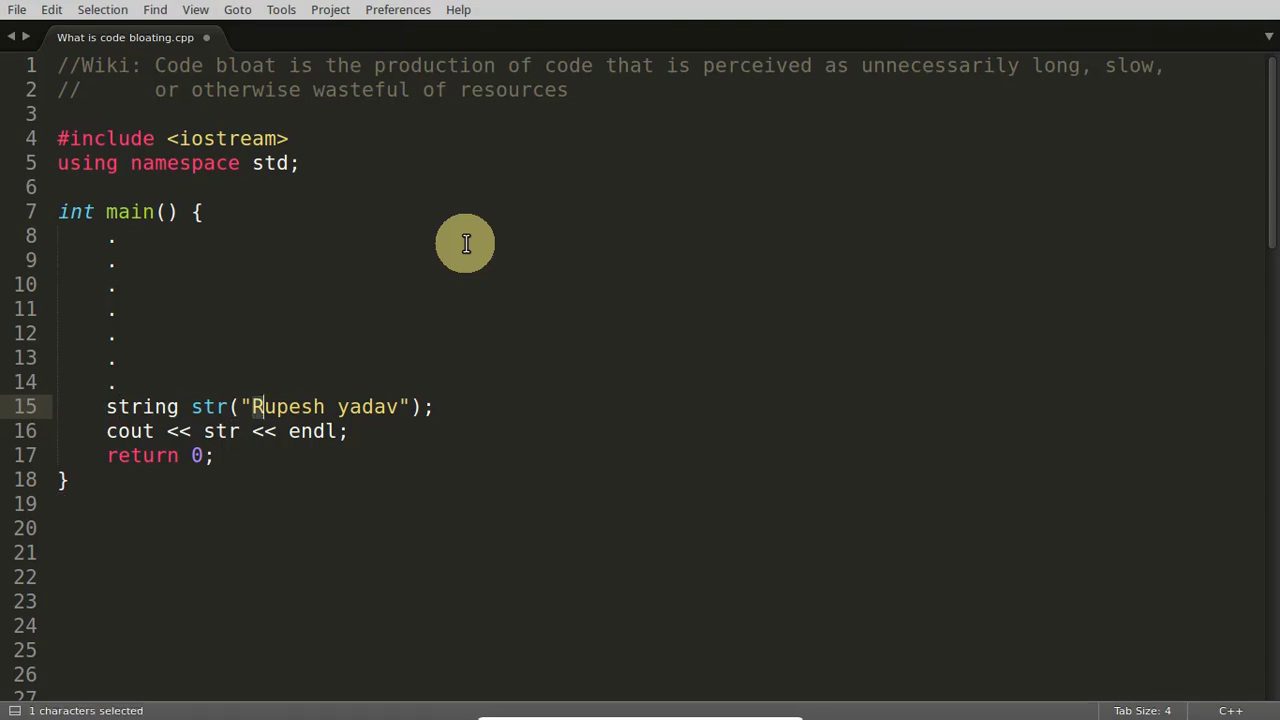
# Change the str literal to "Exit" and save the file.
pyautogui.write('Exit')
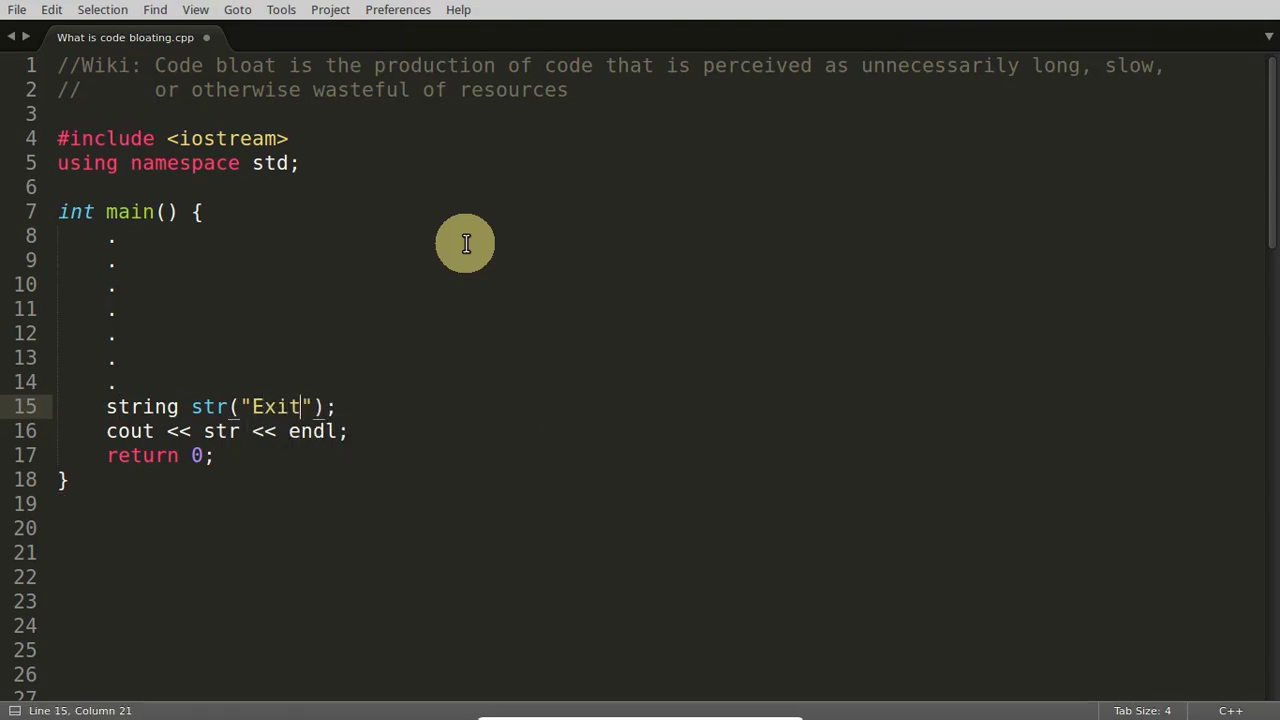
pyautogui.press('ctrl+s')
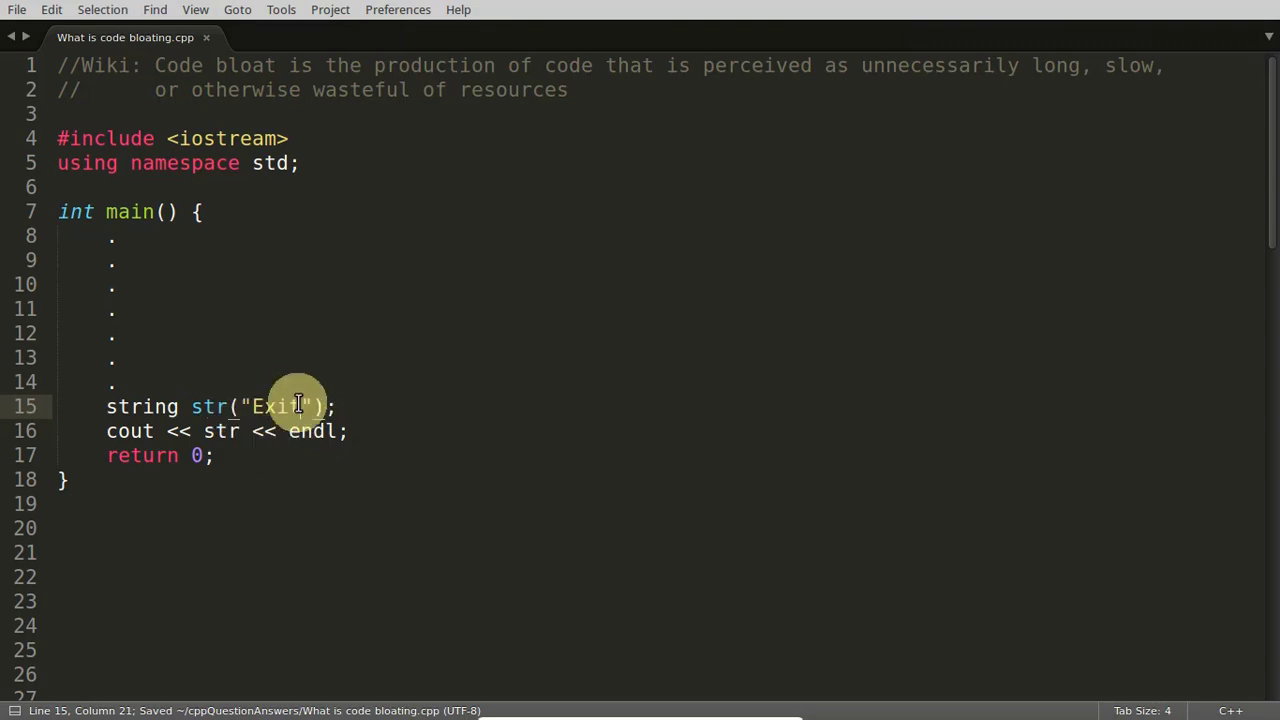
pyautogui.moveTo(204, 408)
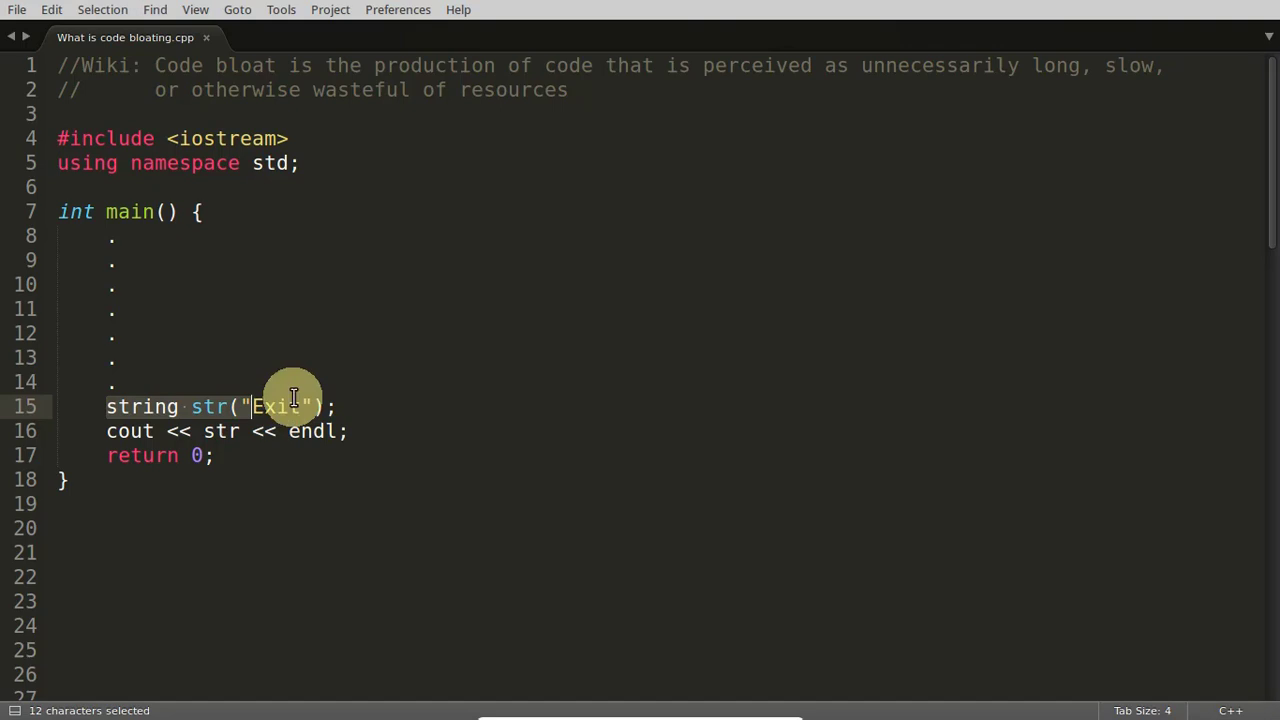
pyautogui.click(184, 406)
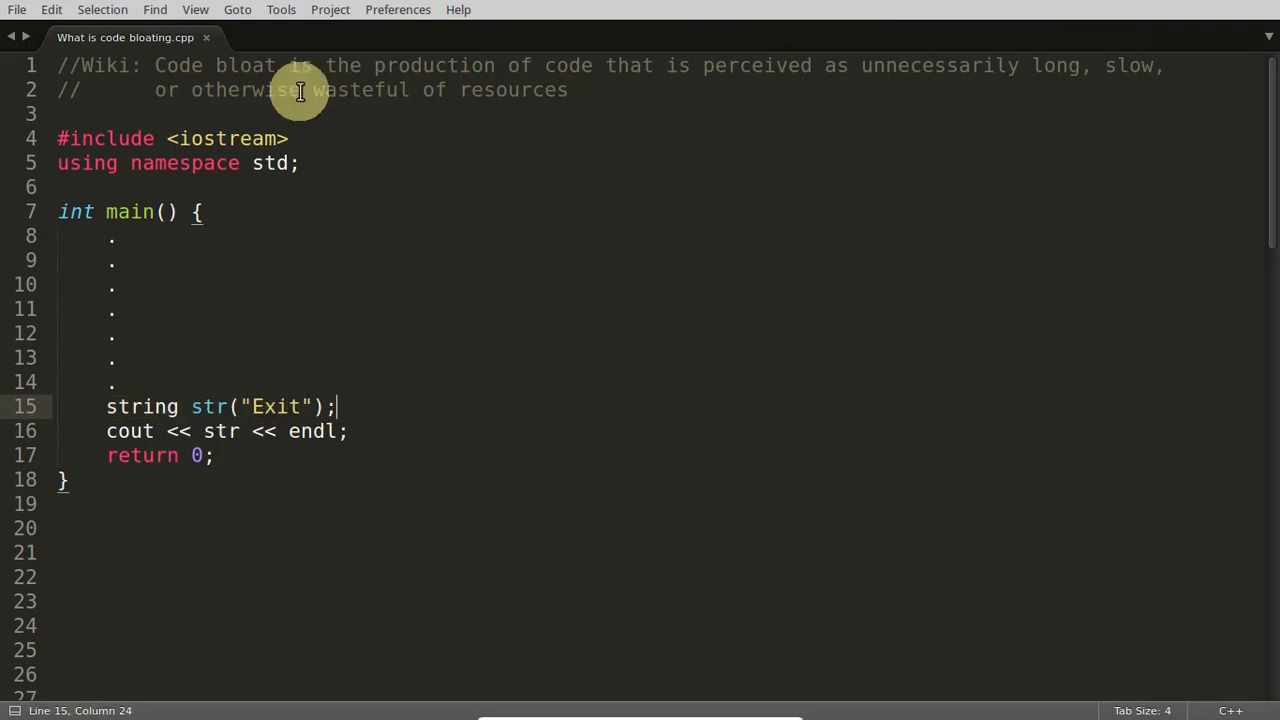
pyautogui.moveTo(372, 412)
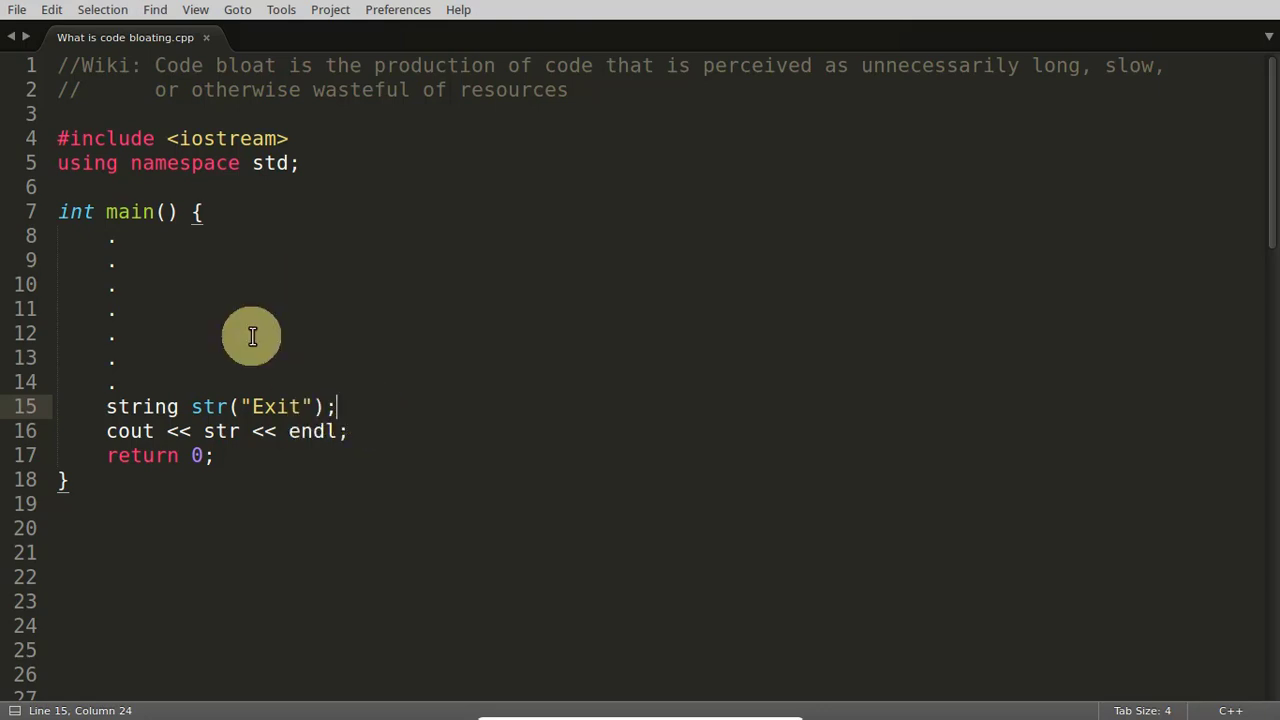
pyautogui.moveTo(280, 316)
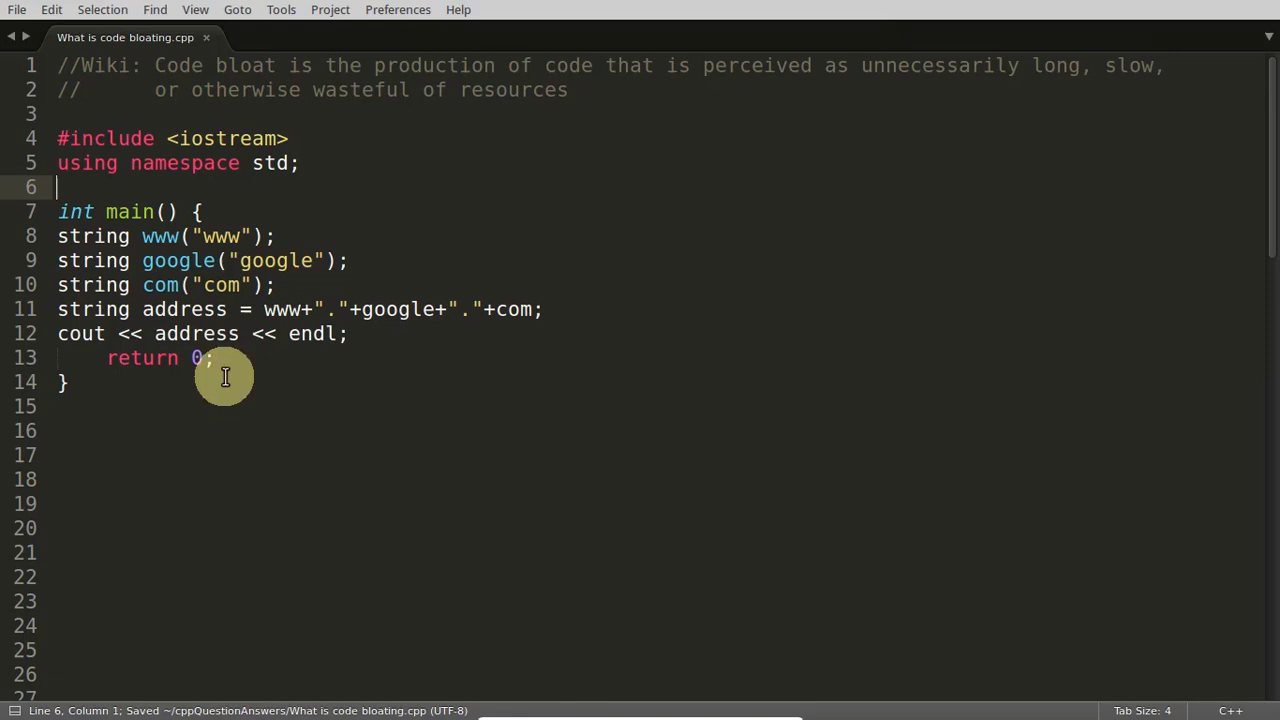
pyautogui.moveTo(564, 308)
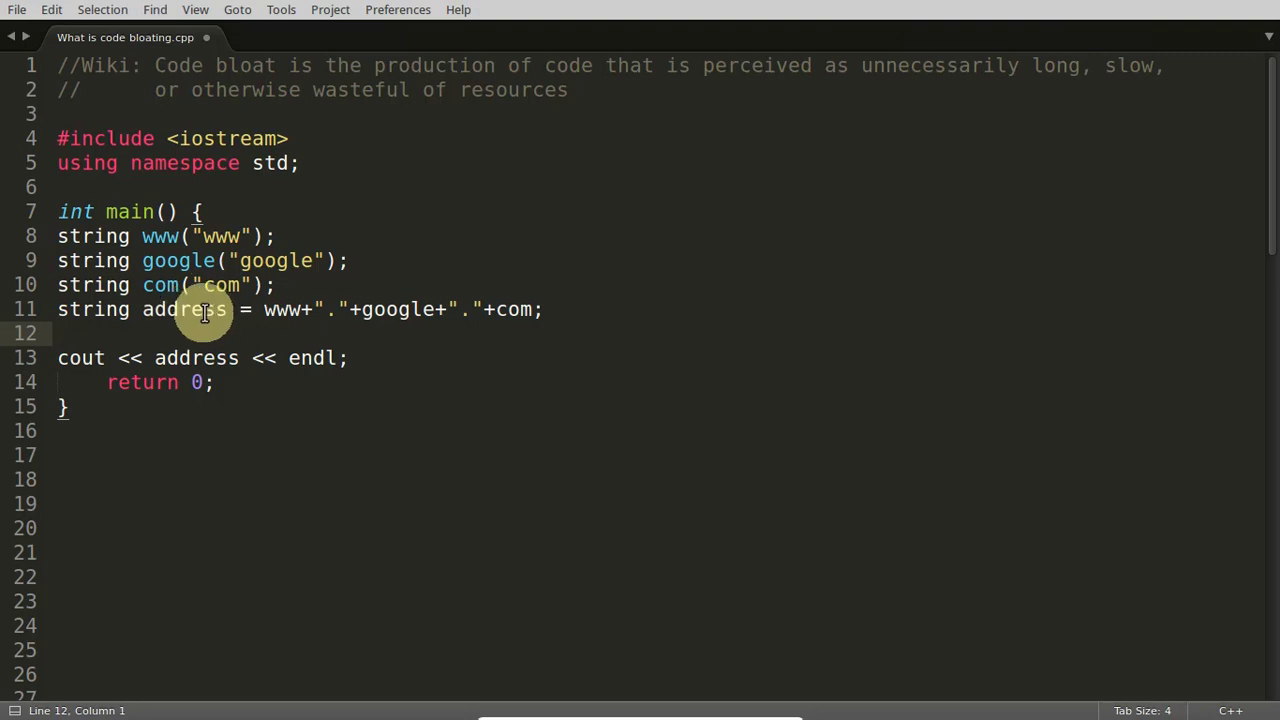
pyautogui.doubleClick(184, 308)
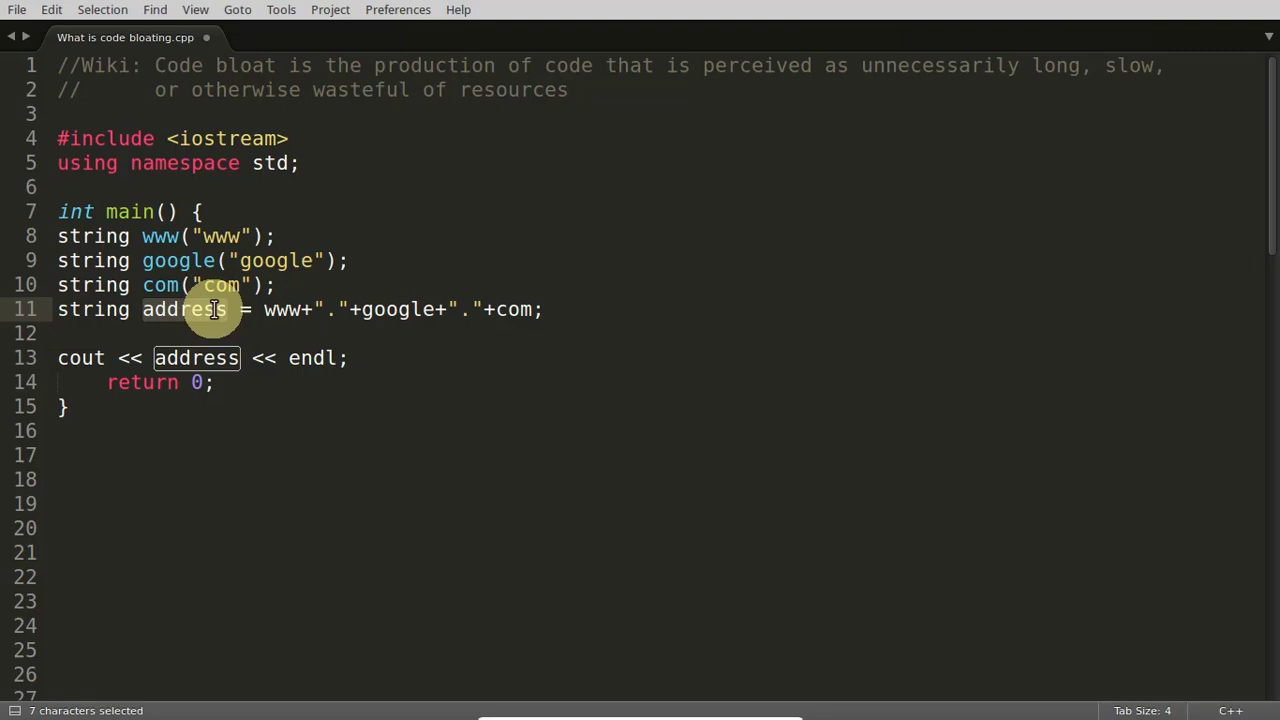
pyautogui.click(532, 308)
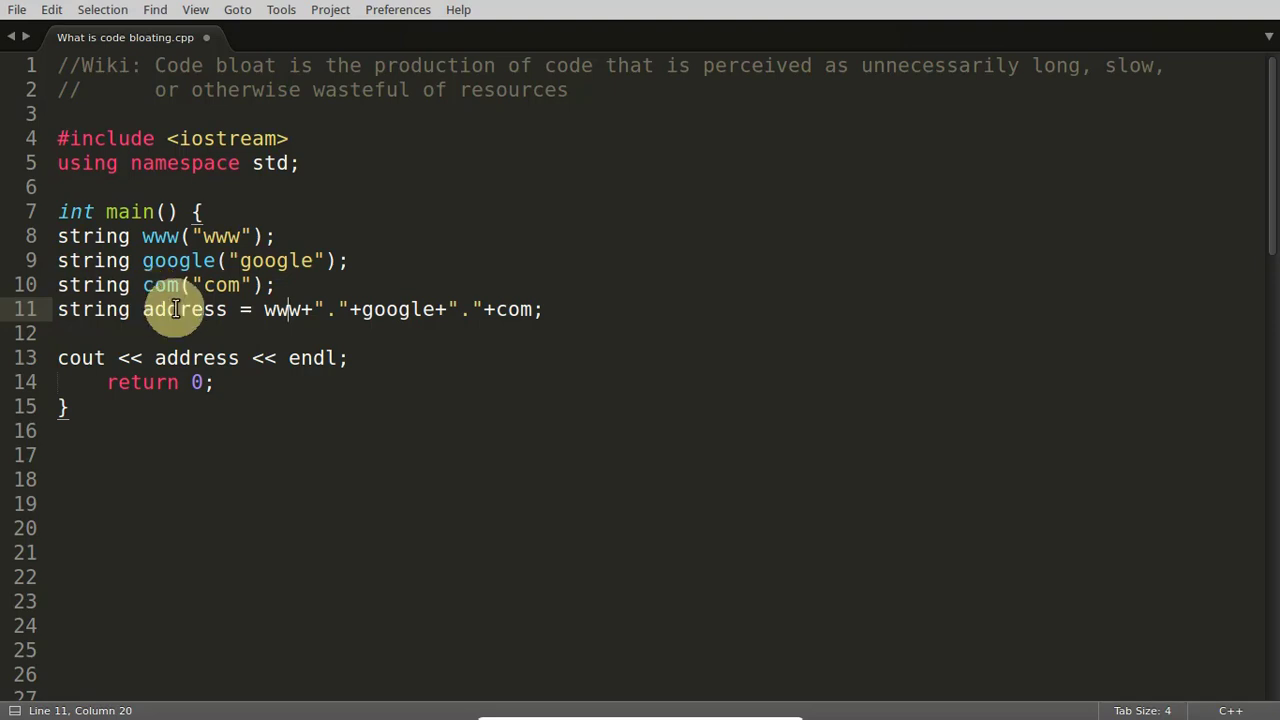
pyautogui.click(144, 308)
pyautogui.write('google')
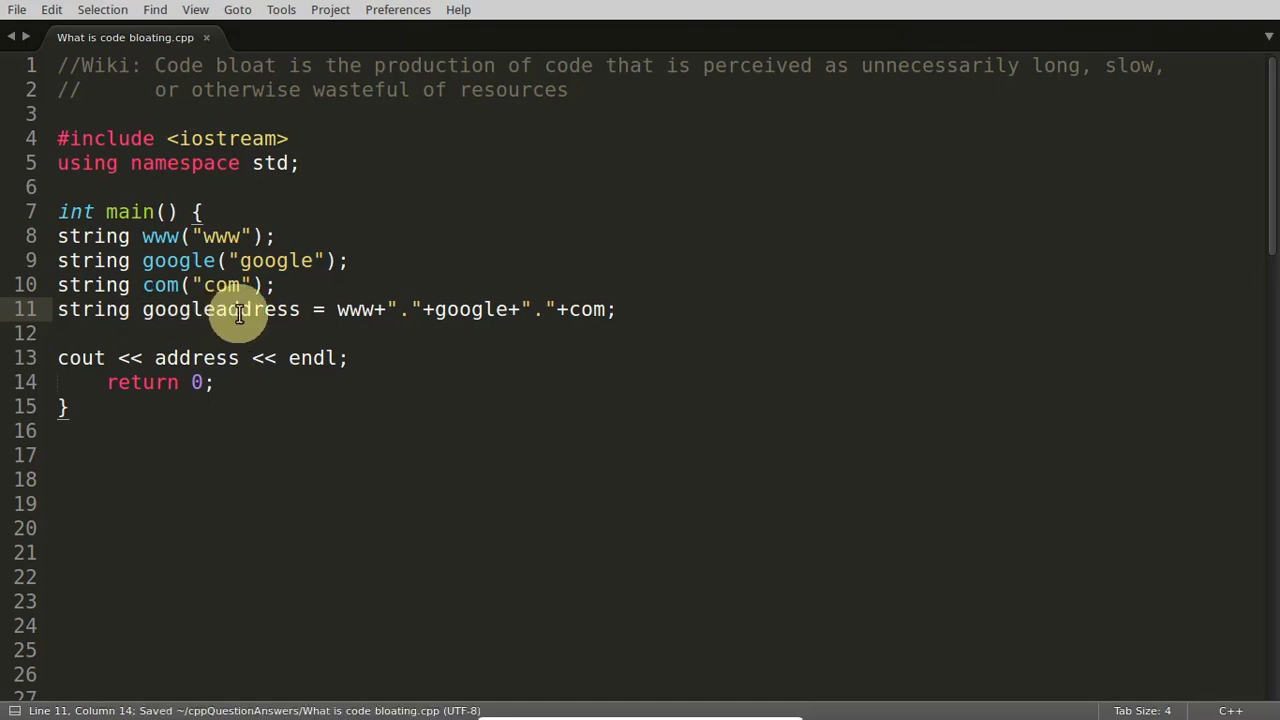
pyautogui.moveTo(376, 292)
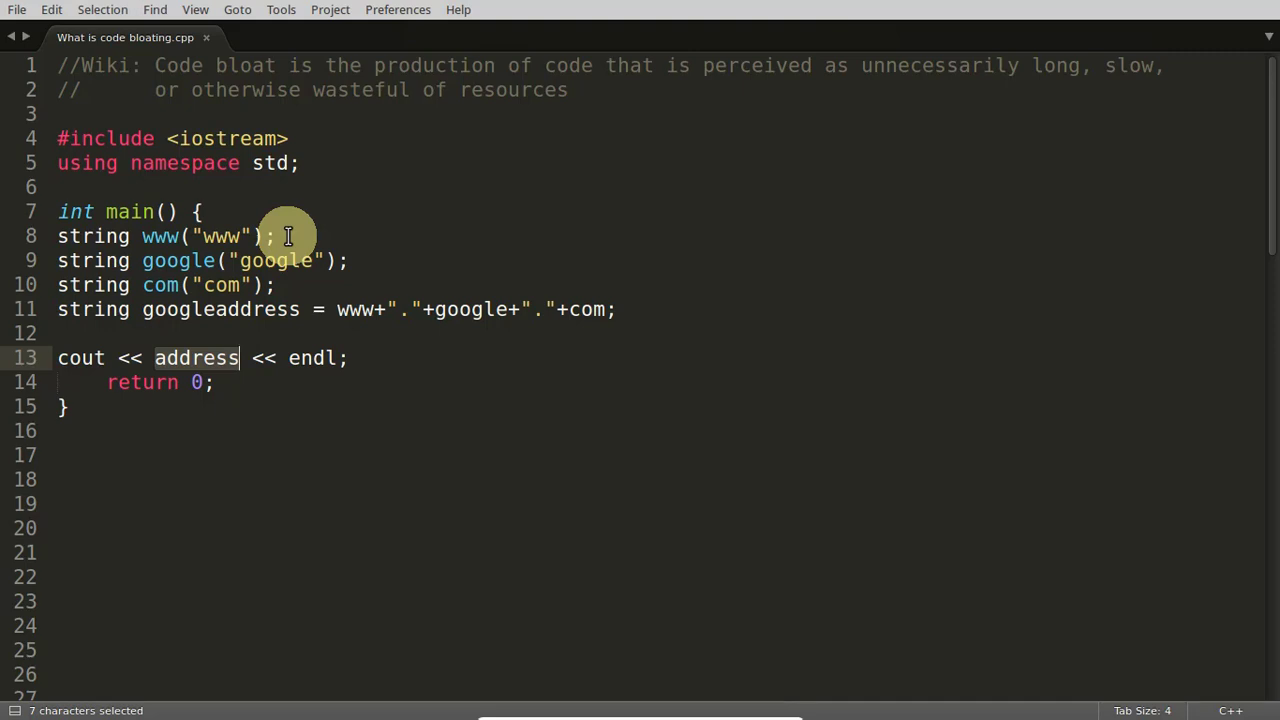
pyautogui.moveTo(238, 192)
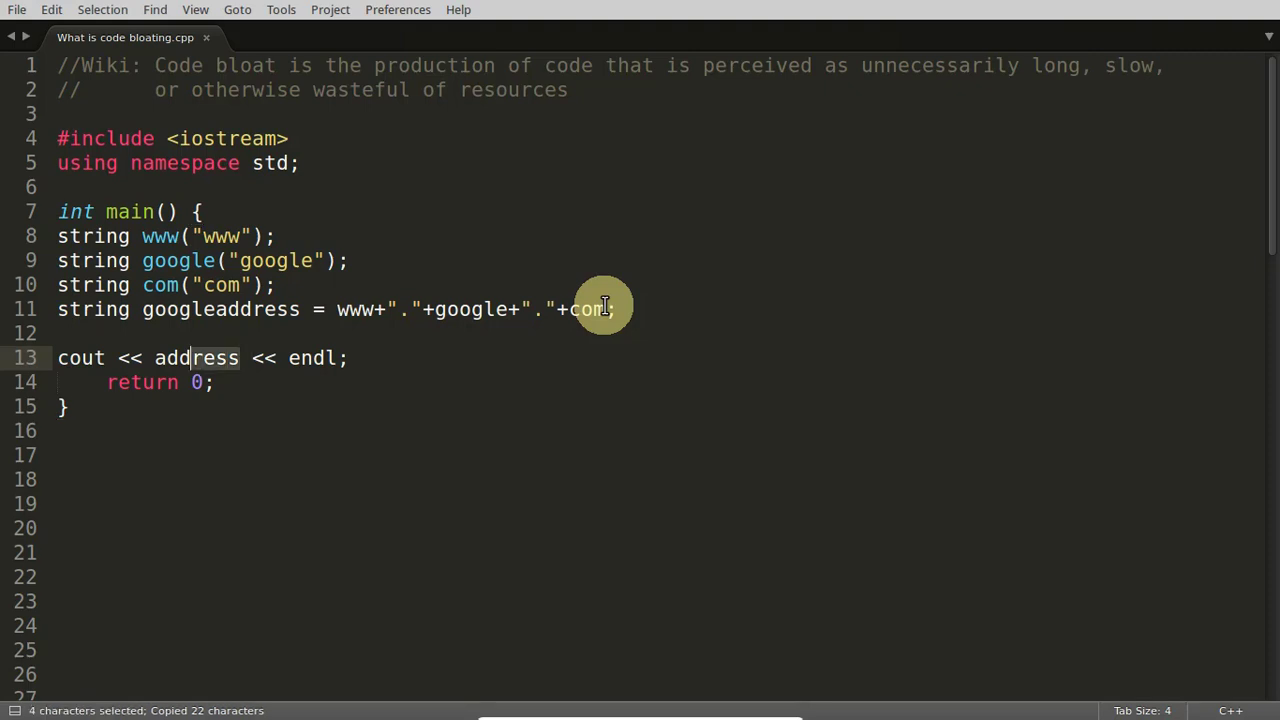
pyautogui.write('www+"."+google+"."+com')
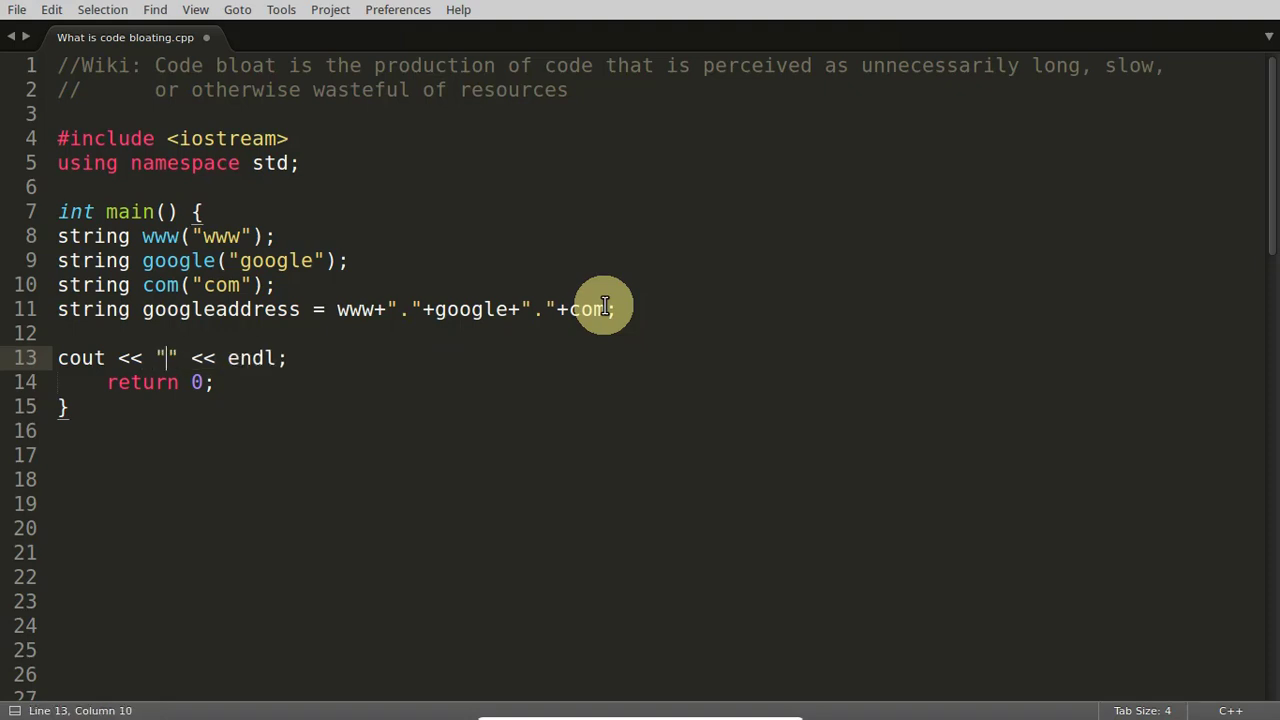
pyautogui.write('www.google.com')
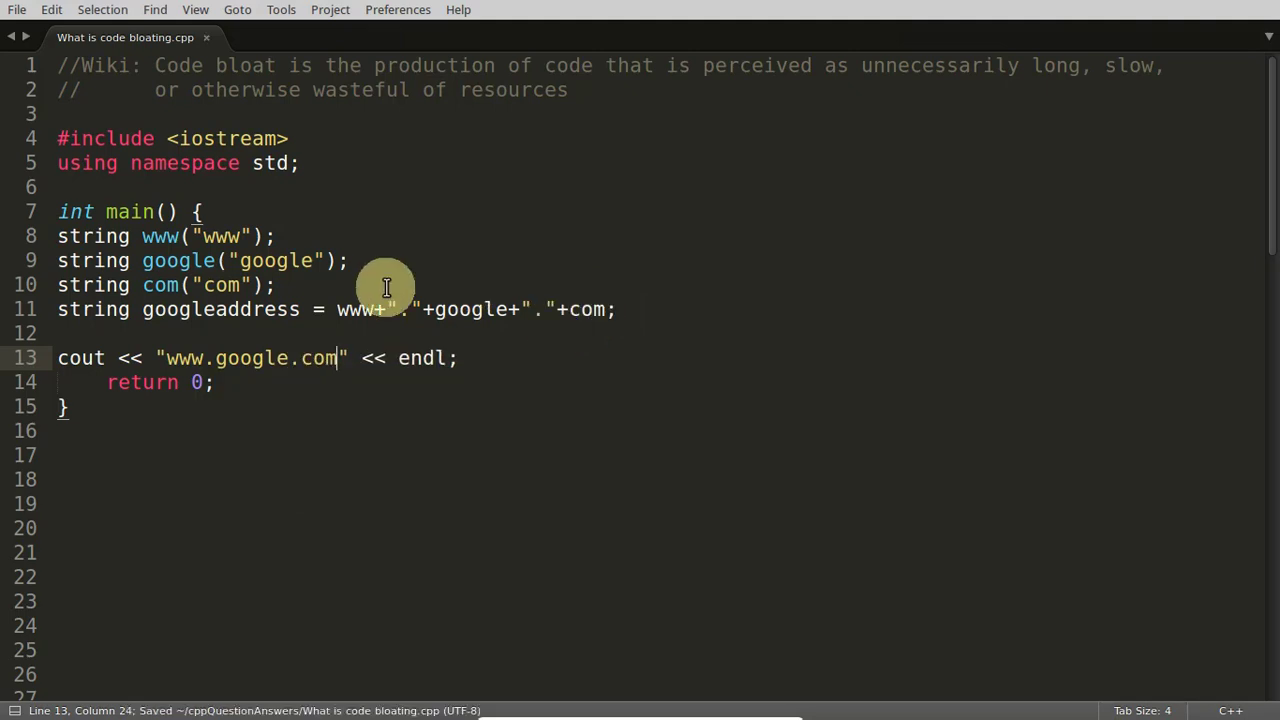
pyautogui.moveTo(656, 316)
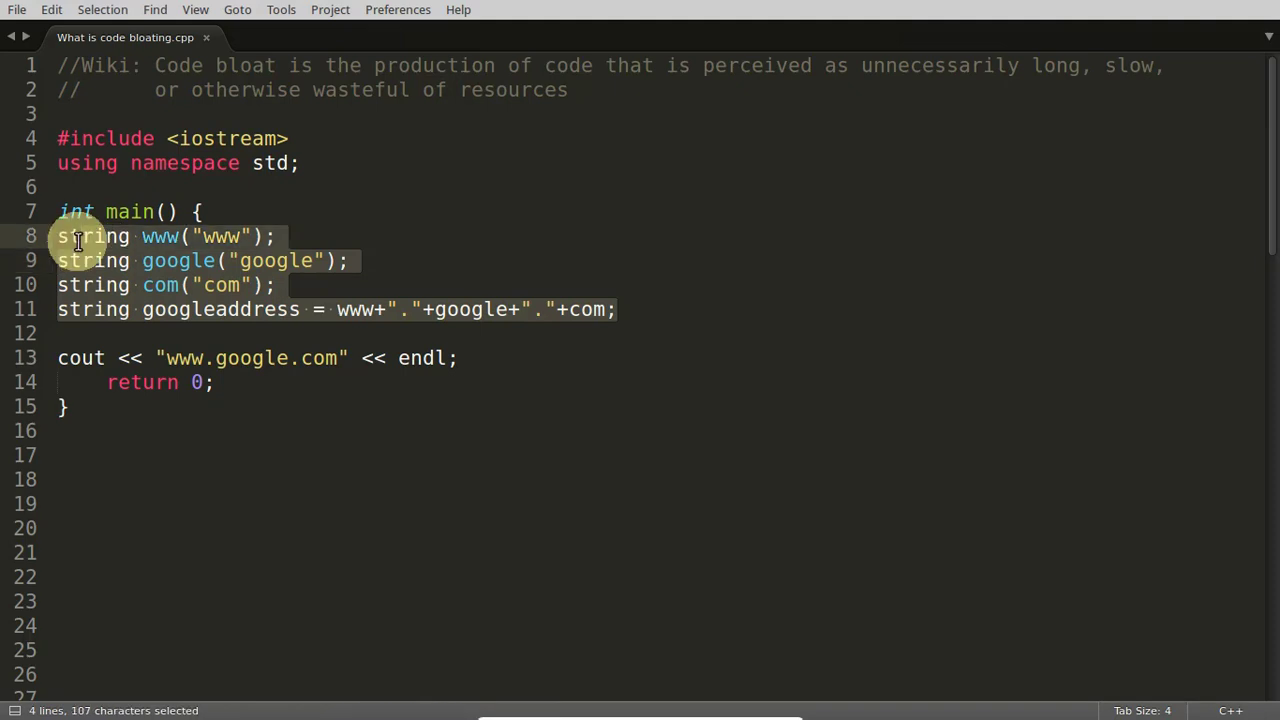
# Delete the four string declaration lines, leaving main with only the cout and return 0.
pyautogui.press('Delete')
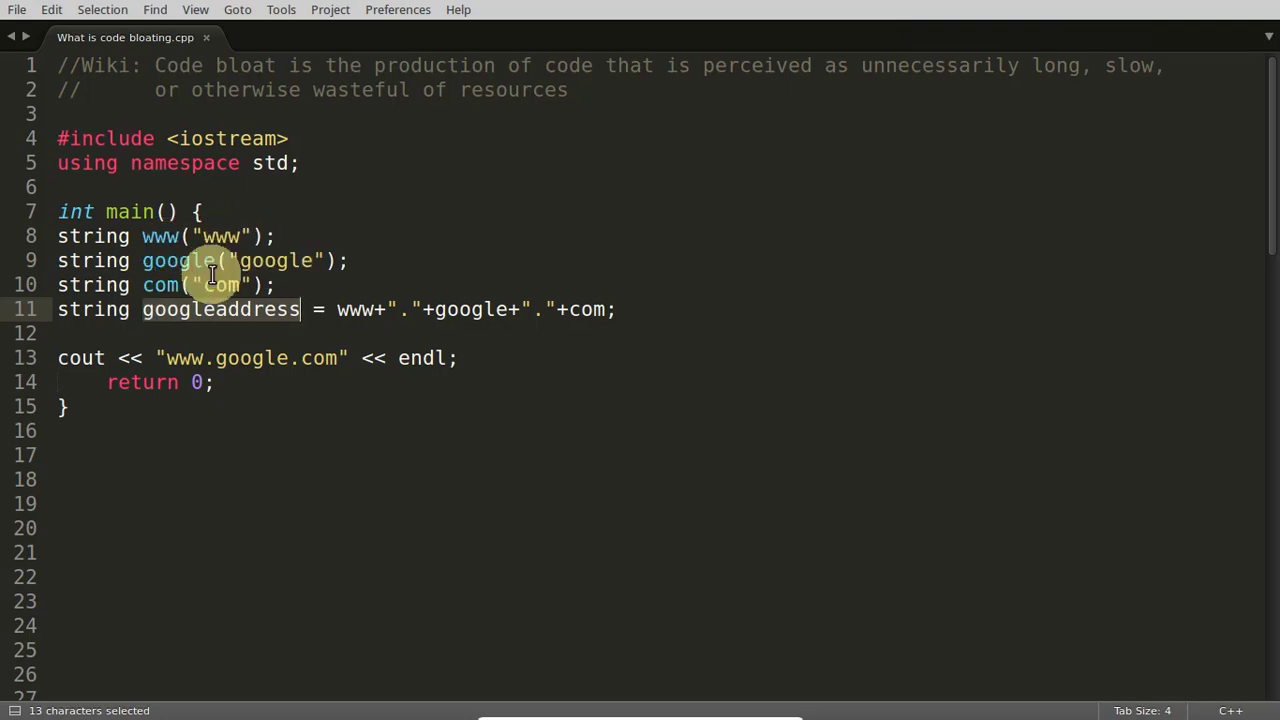
pyautogui.moveTo(594, 320)
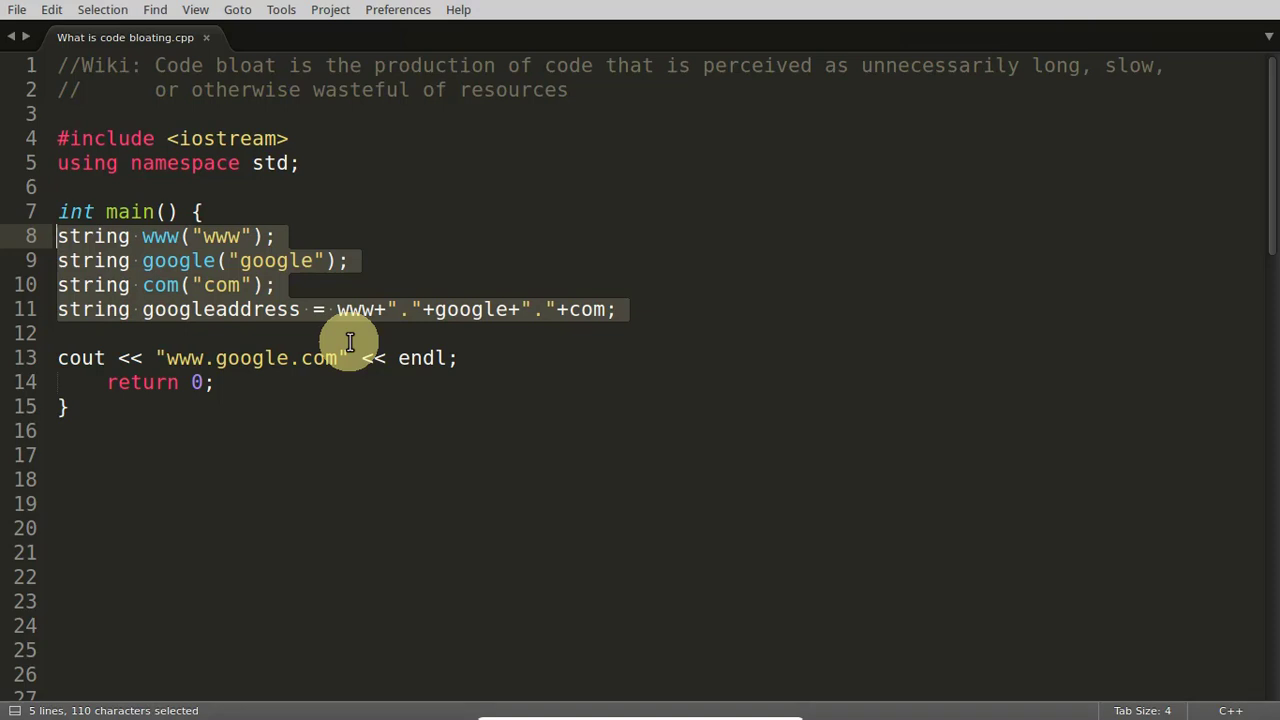
pyautogui.moveTo(394, 336)
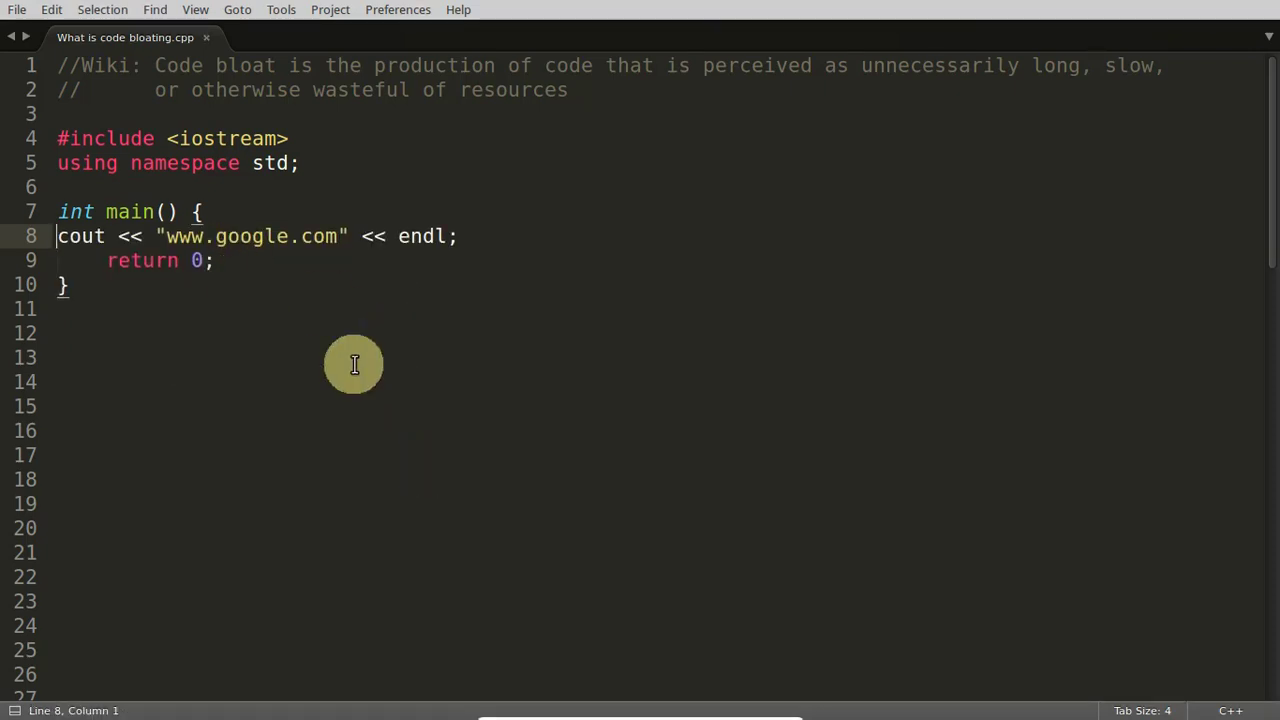
pyautogui.click(236, 188)
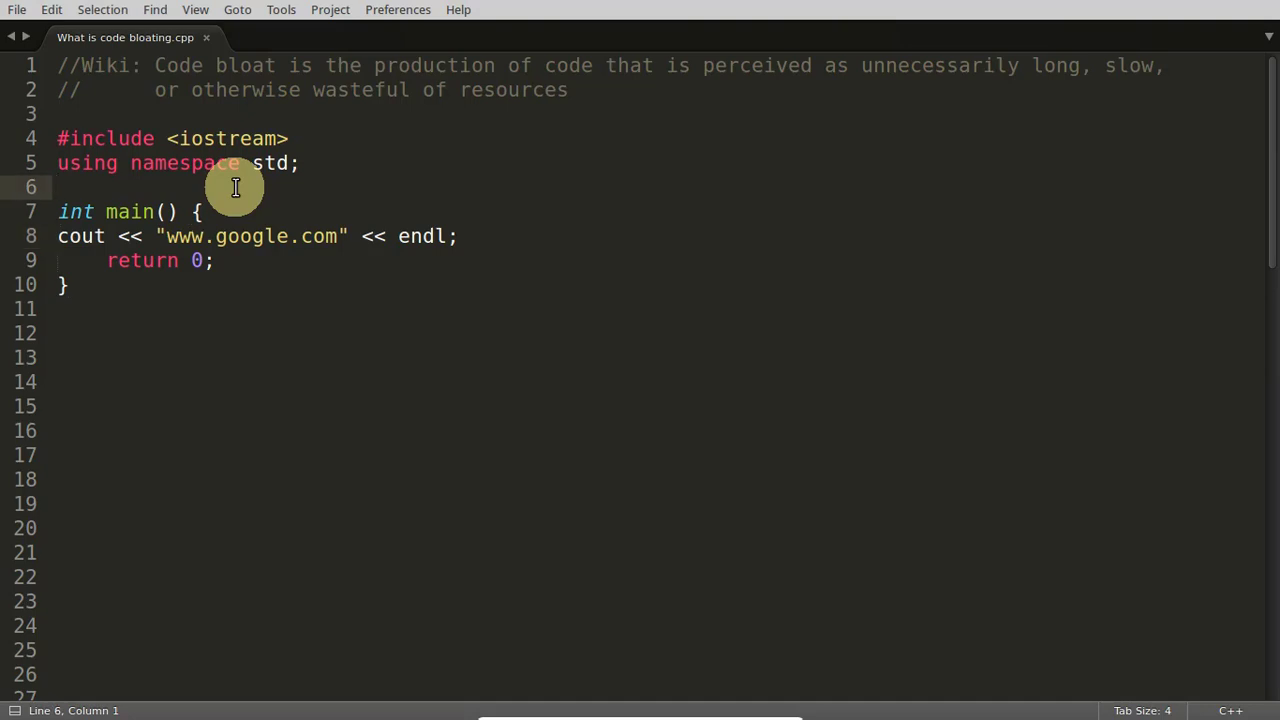
# Write class Base with int _x and a public void print() that outputs _x with cout and endl.
pyautogui.write('class Base{')
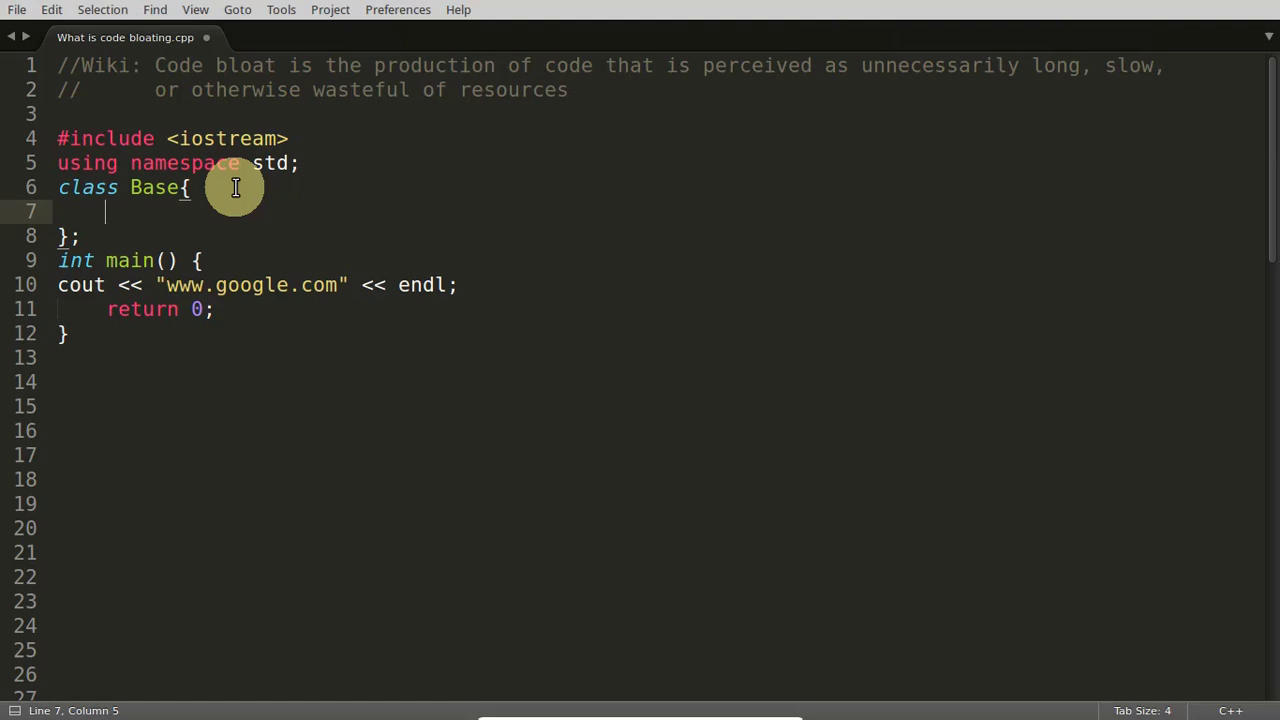
pyautogui.write('void print()')
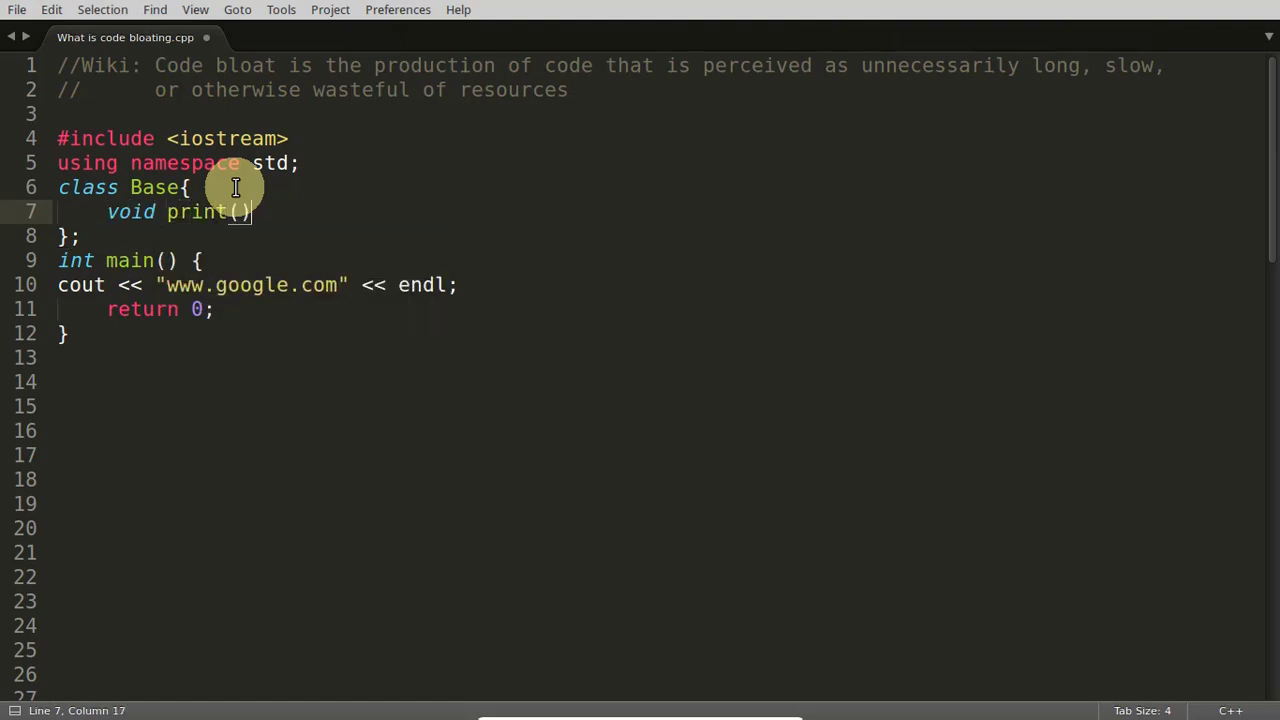
pyautogui.write('{}')
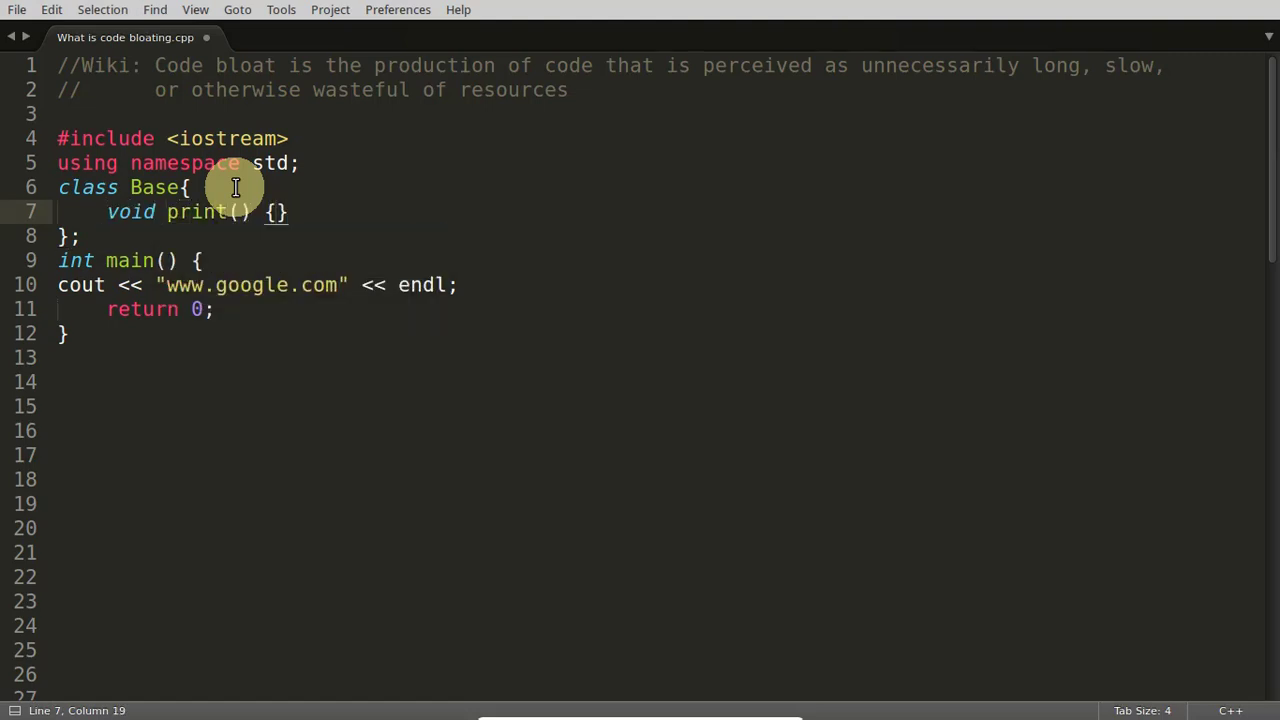
pyautogui.write('cout <<')
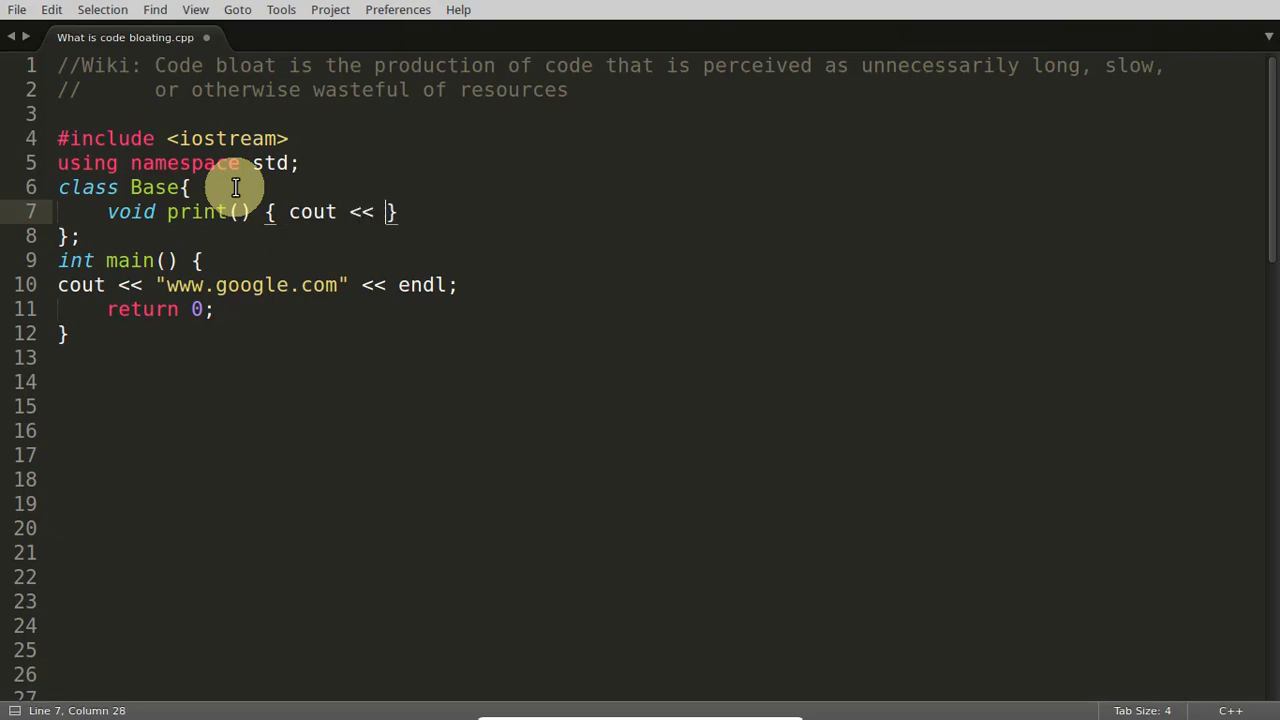
pyautogui.write('_x')
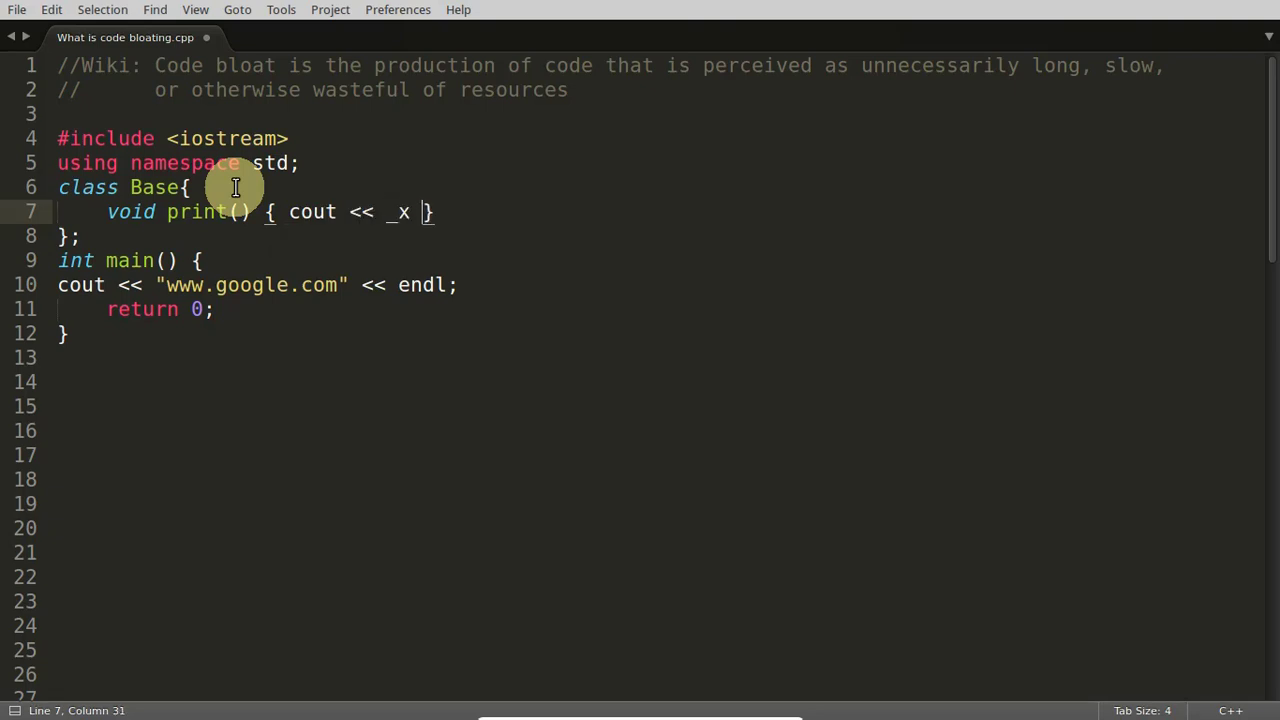
pyautogui.write('<< endl;')
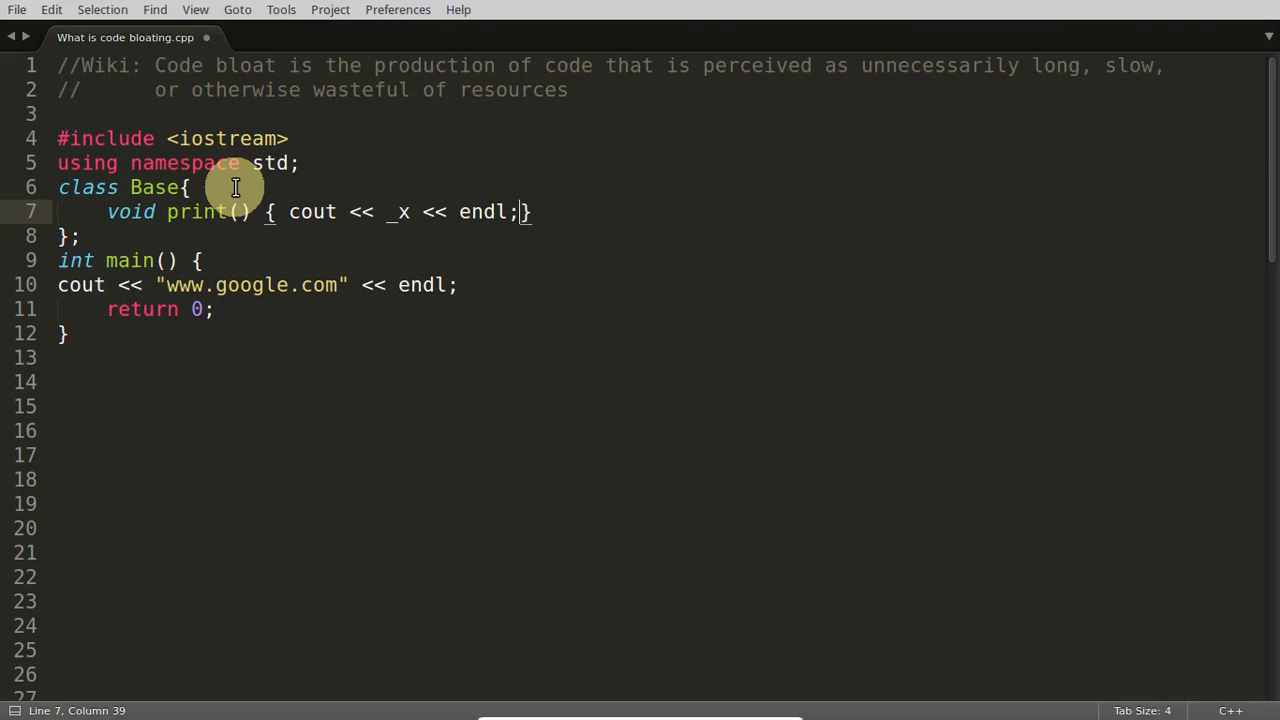
pyautogui.write('int _x;')
pyautogui.write('public:')
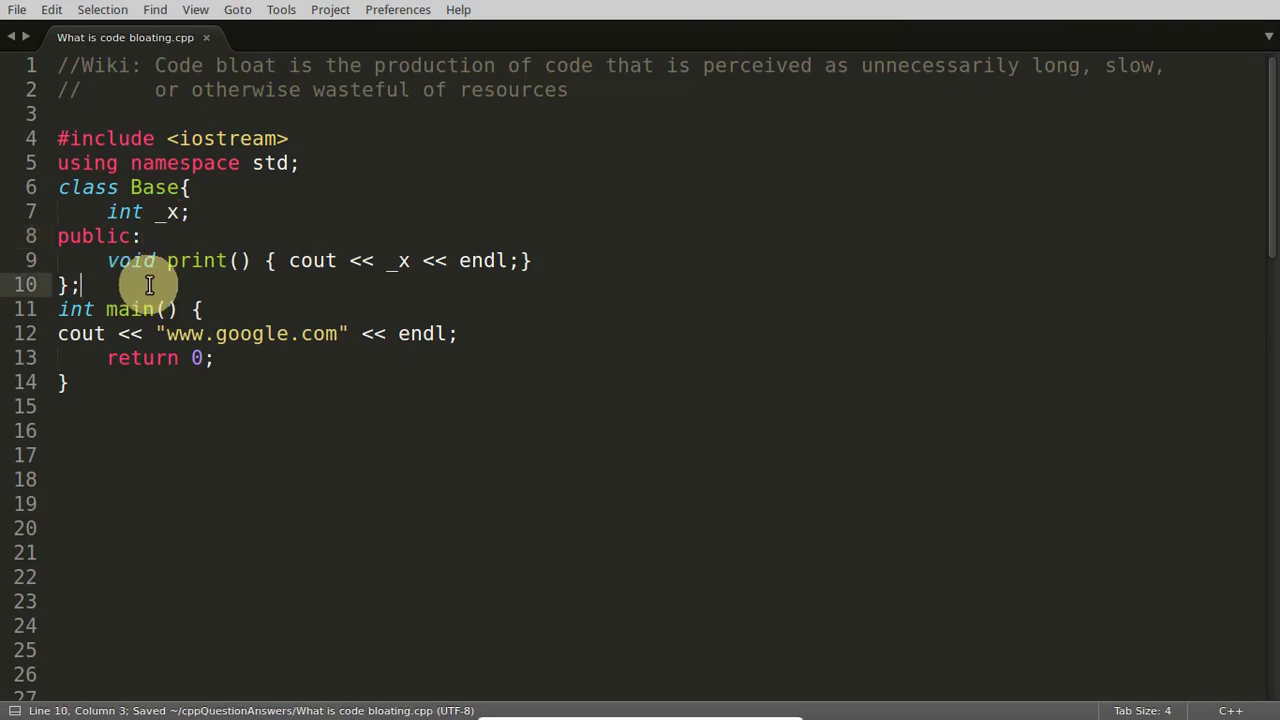
pyautogui.moveTo(196, 260)
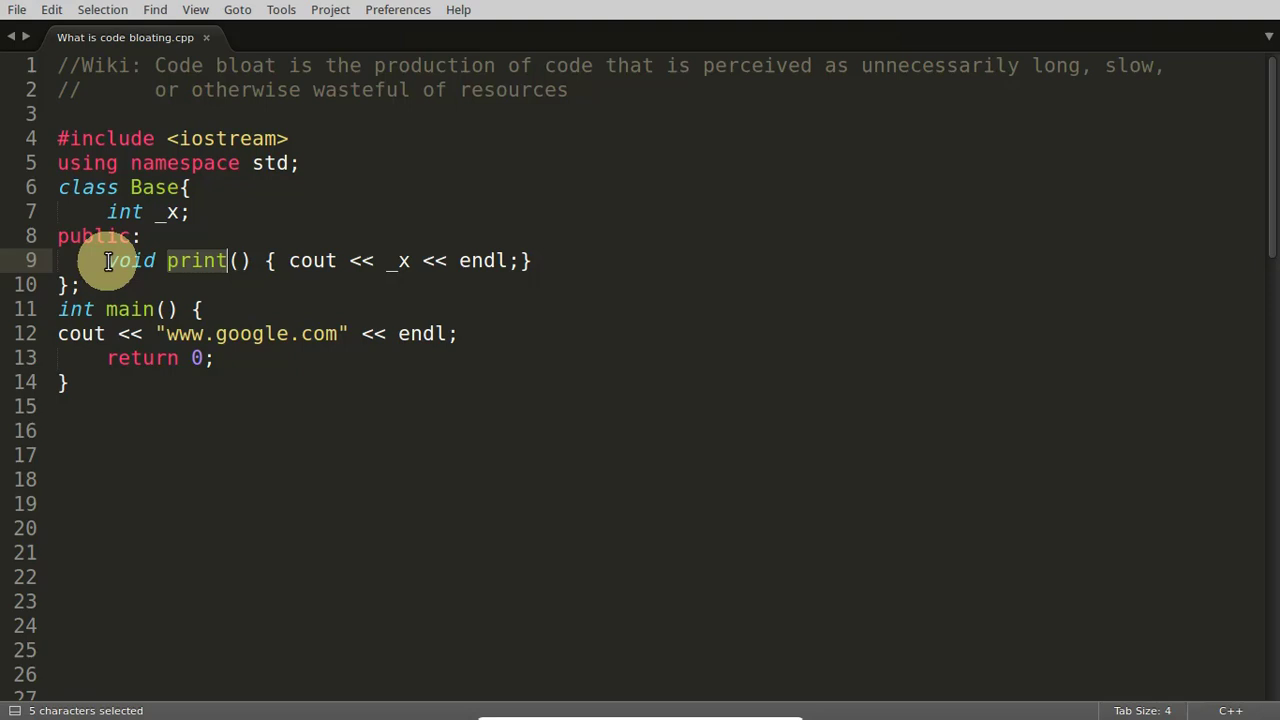
pyautogui.moveTo(200, 260)
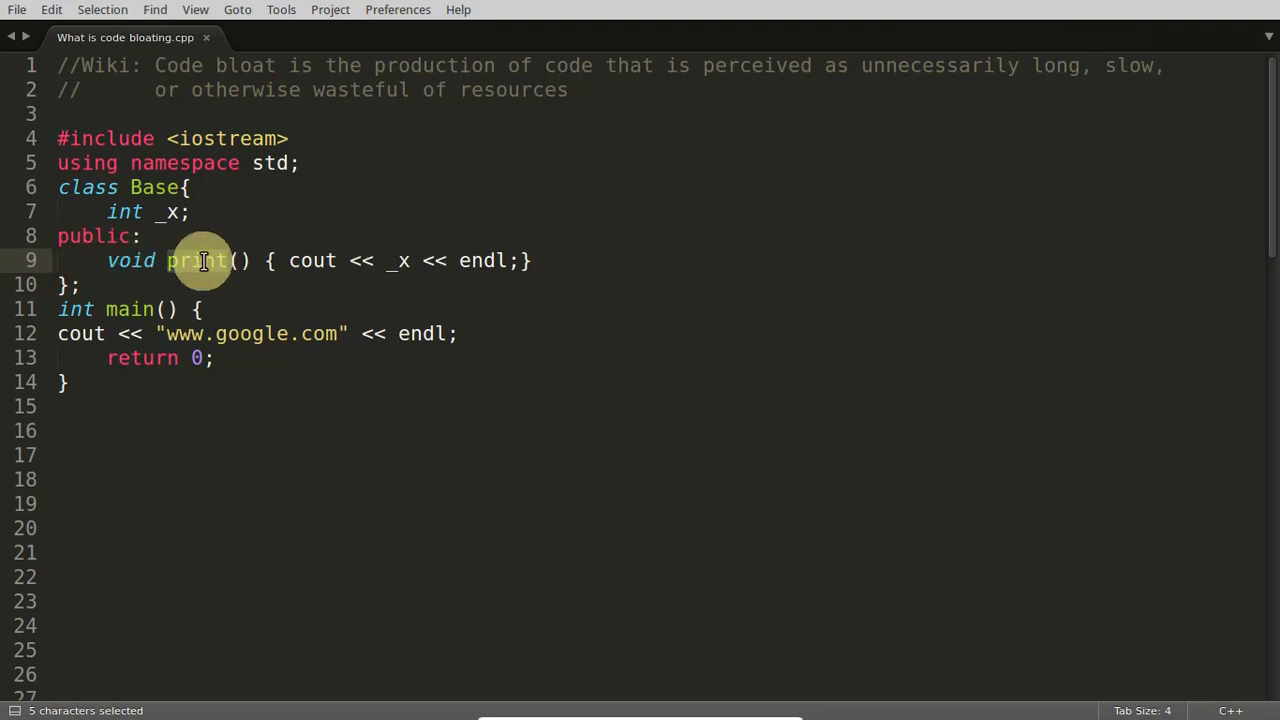
# Mark the print() declaration as inline.
pyautogui.click(200, 260)
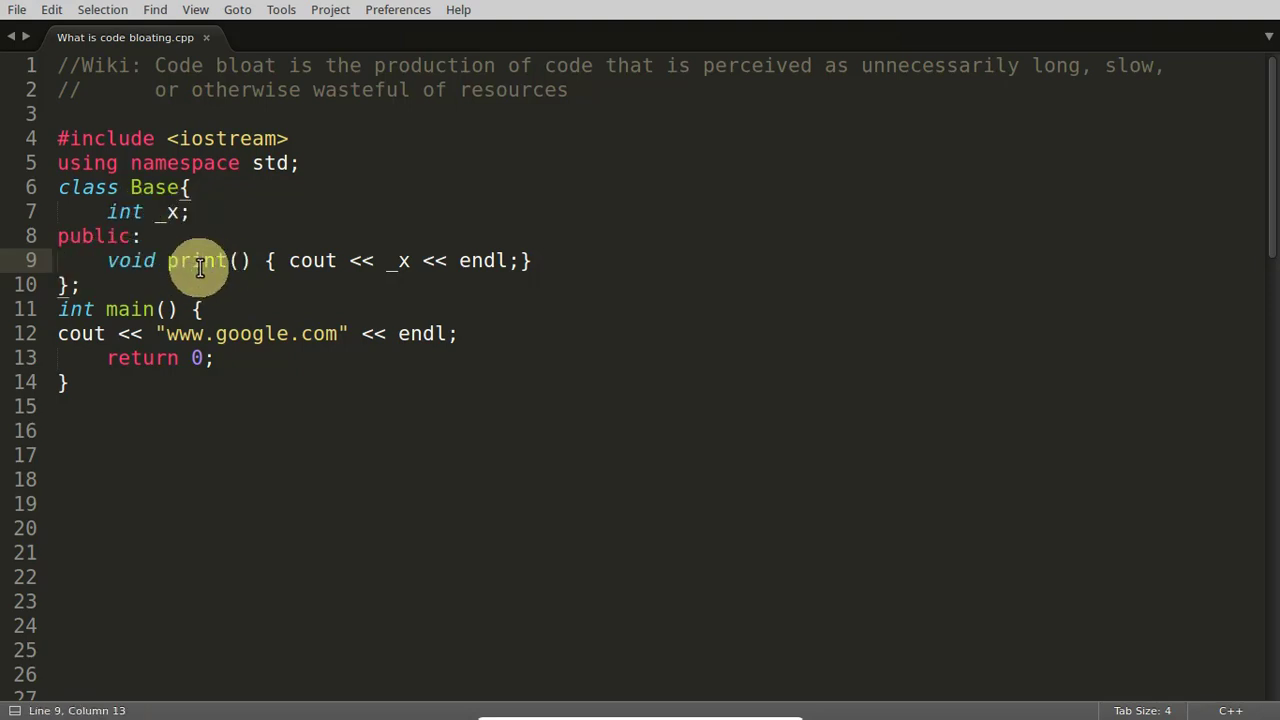
pyautogui.moveTo(112, 260)
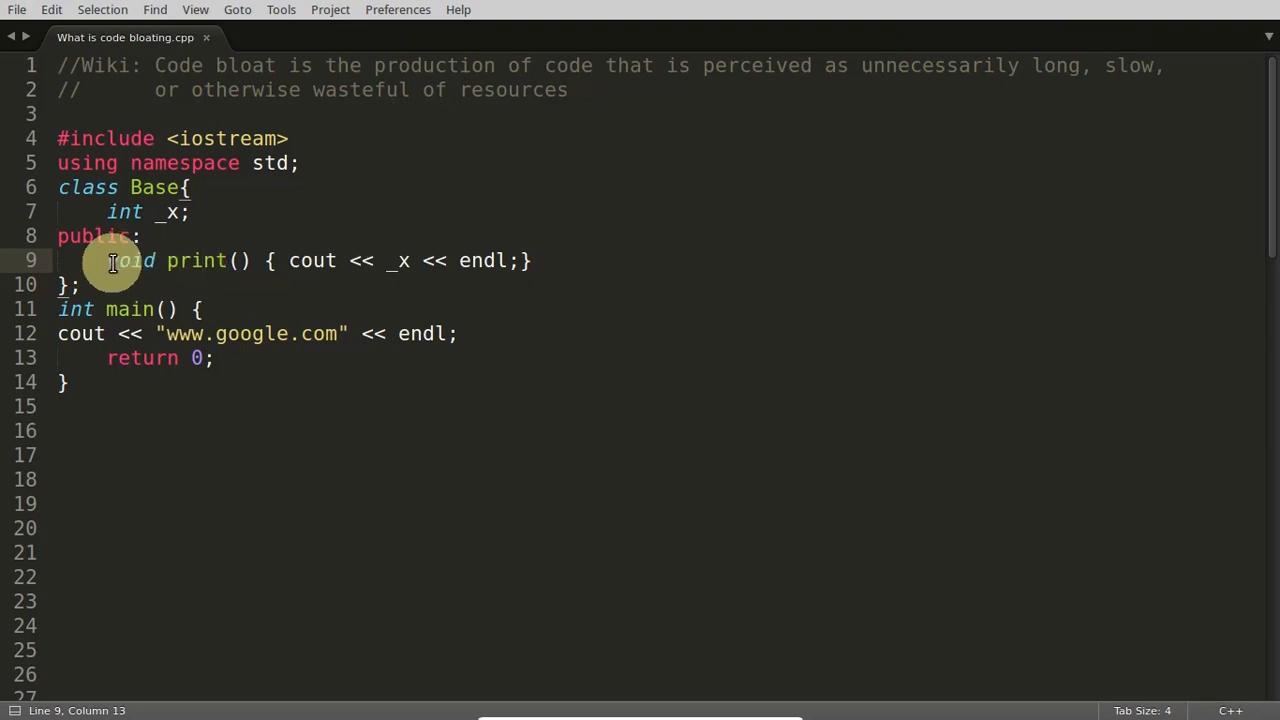
pyautogui.write('intline')
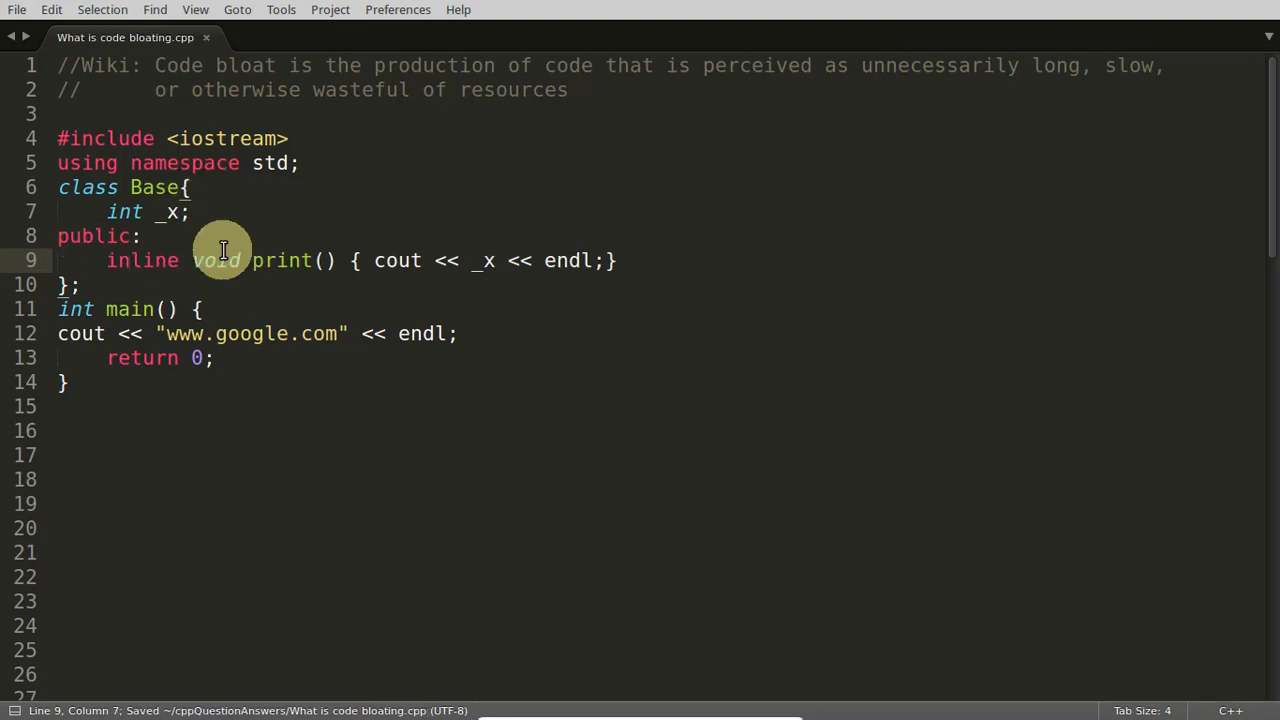
pyautogui.moveTo(144, 260)
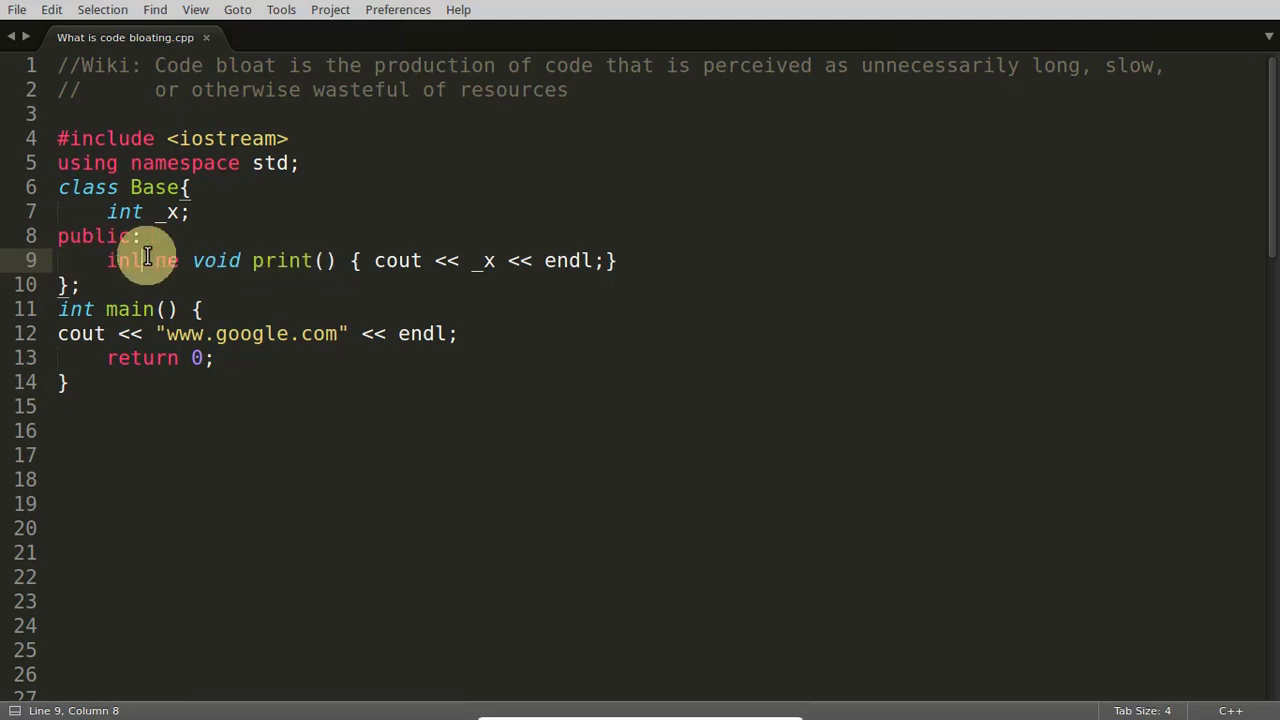
pyautogui.moveTo(140, 260)
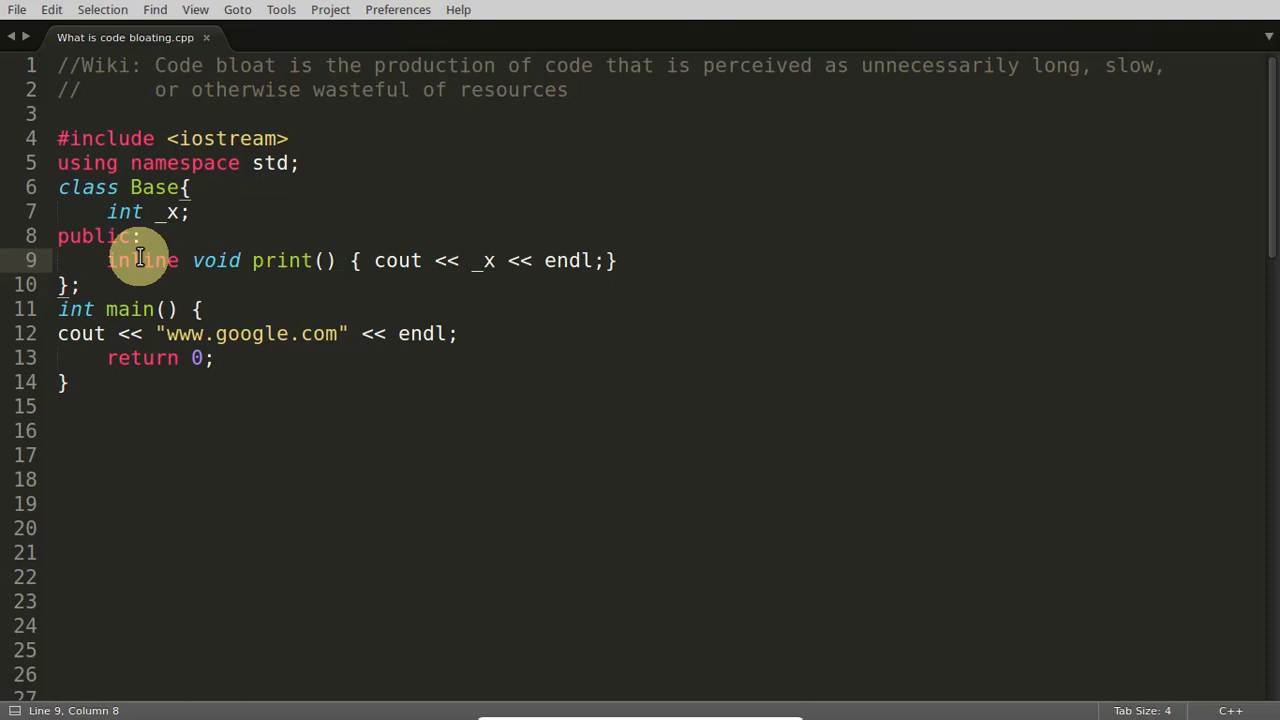
pyautogui.moveTo(496, 330)
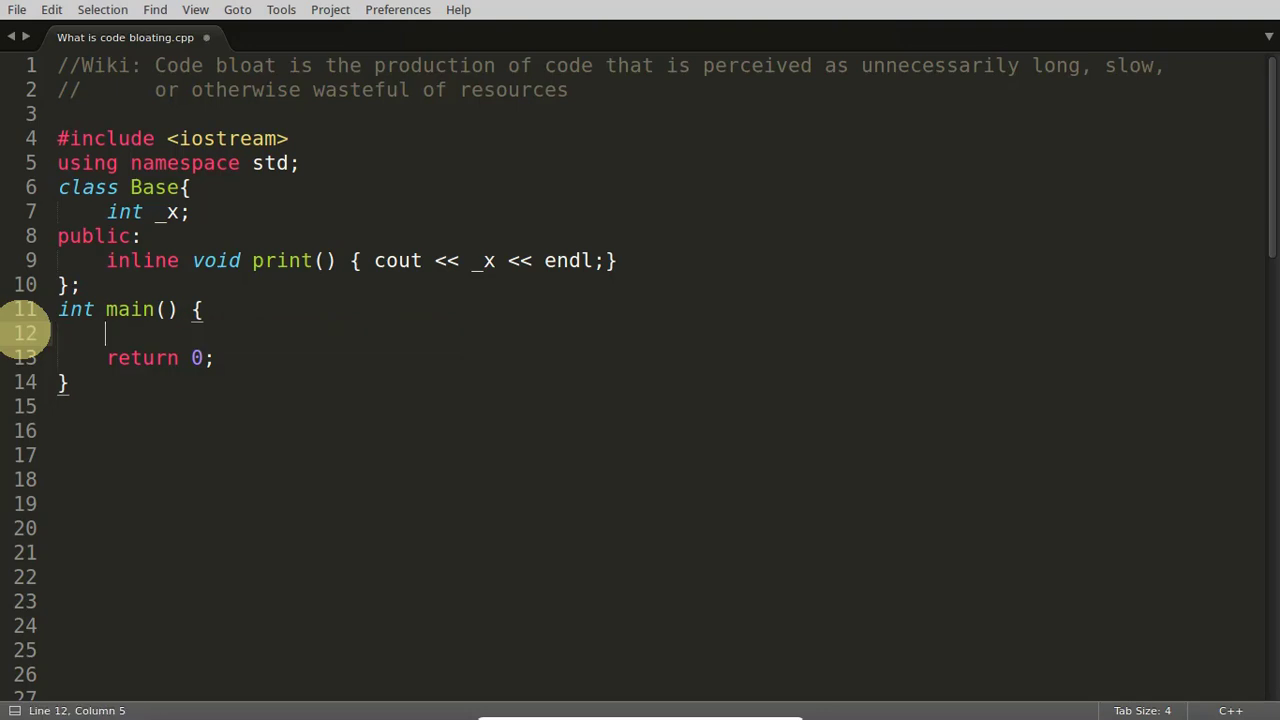
# In main, create Base b1 and call b1.print().
pyautogui.write('Base b1;')
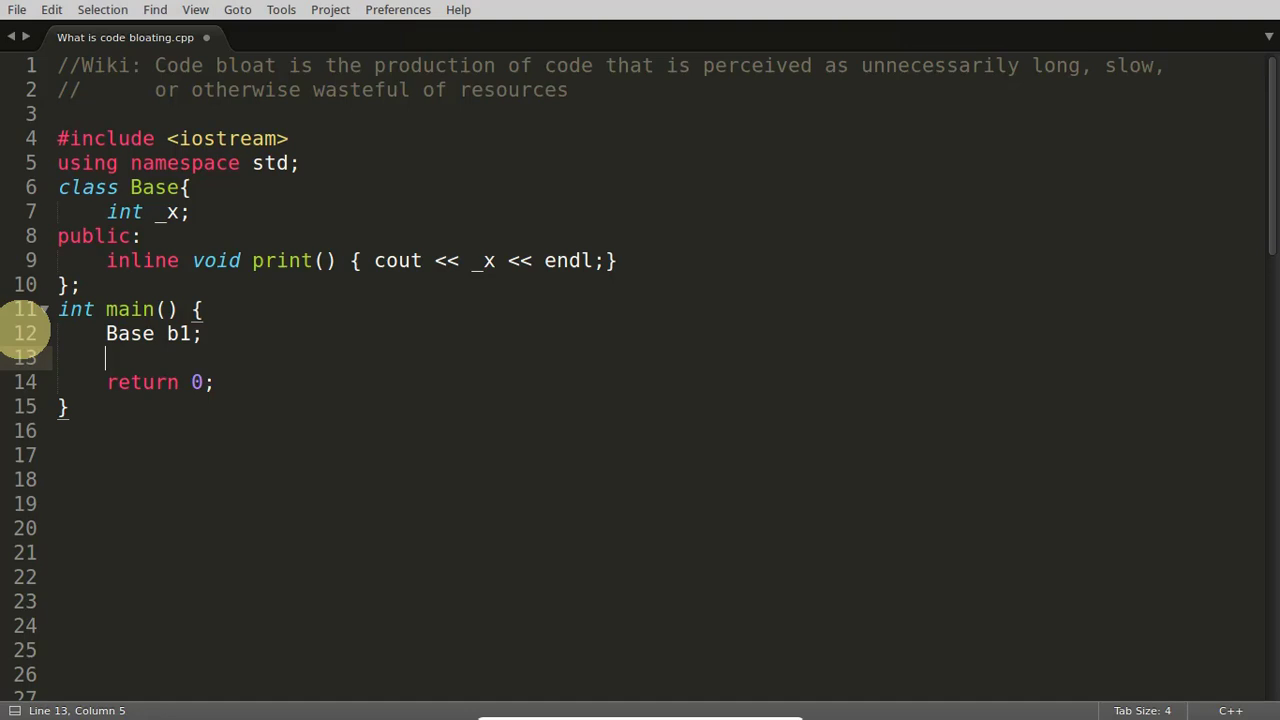
pyautogui.write('b1.print();')
pyautogui.click(362, 260)
pyautogui.write('cout << "Hey I am going to print _x" << end;')
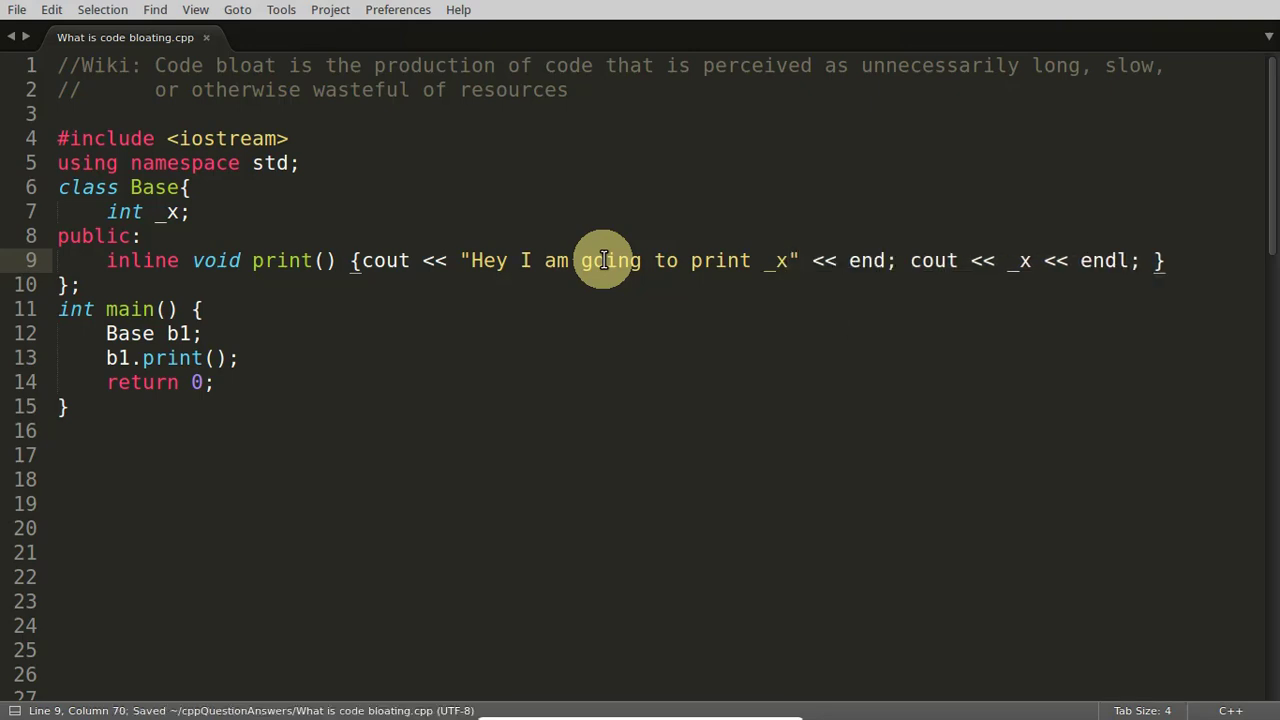
pyautogui.moveTo(108, 358)
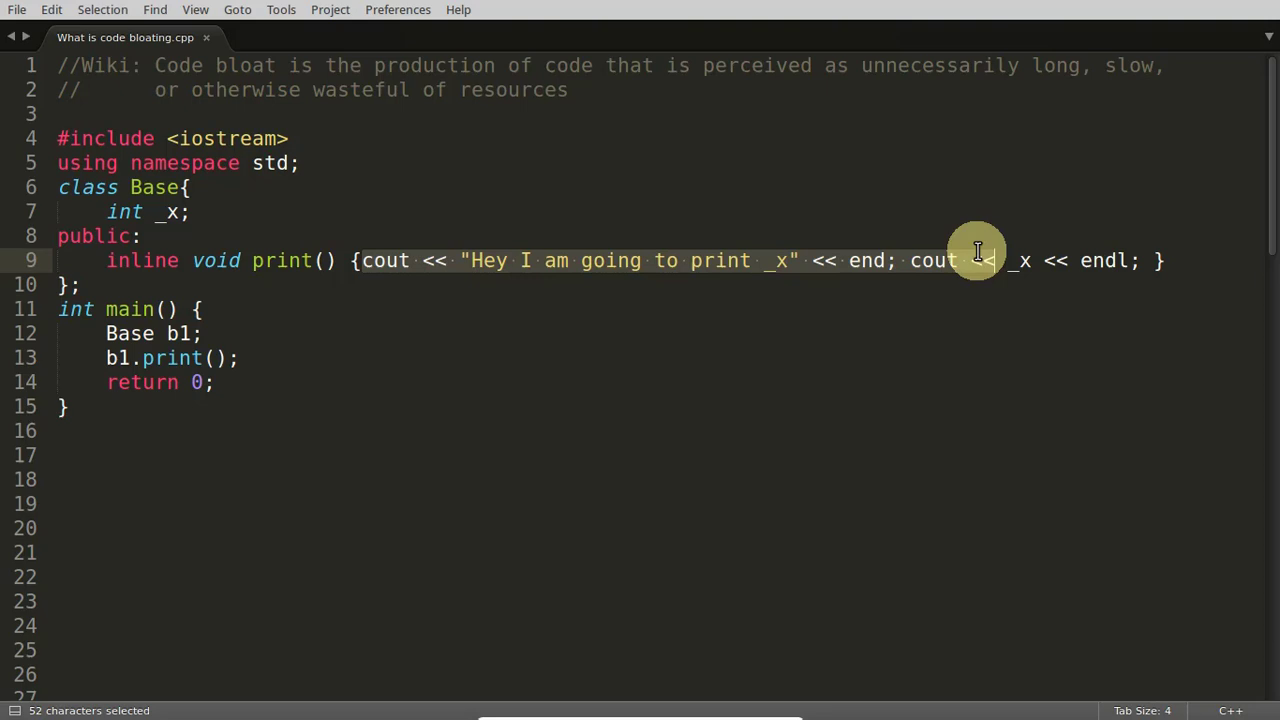
pyautogui.moveTo(1000, 260); pyautogui.dragTo(1160, 260)
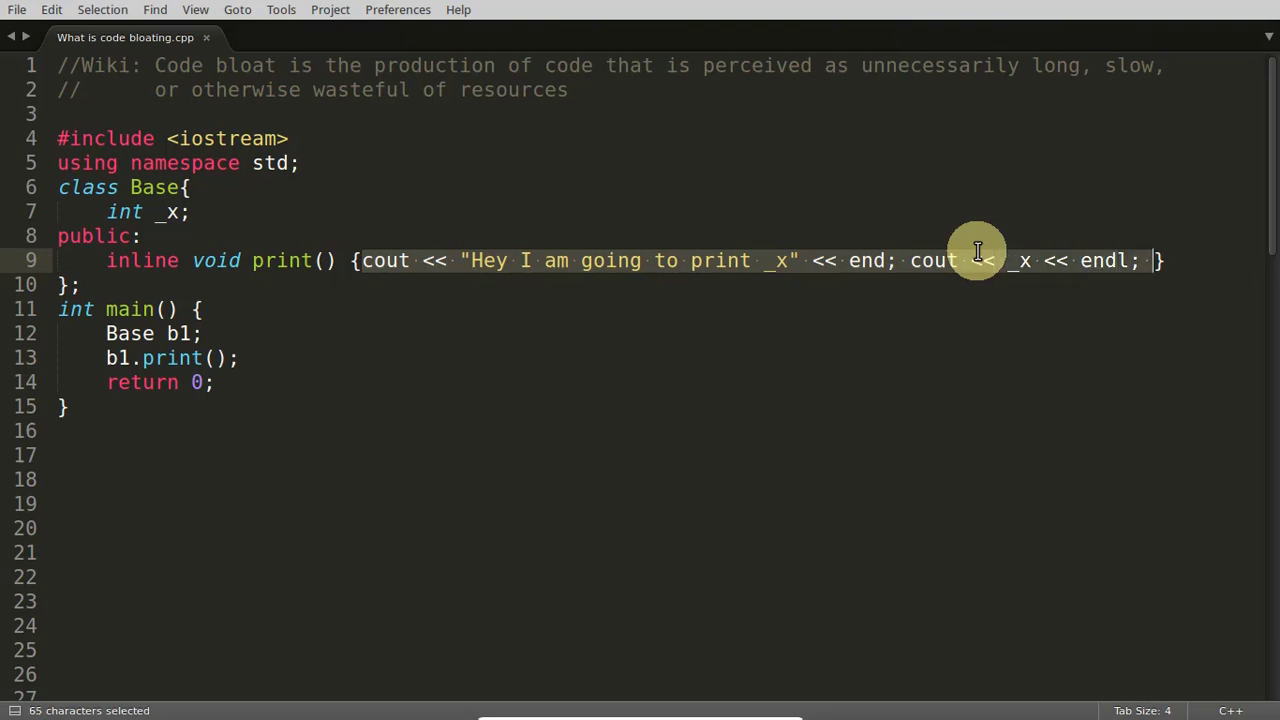
pyautogui.click(360, 260)
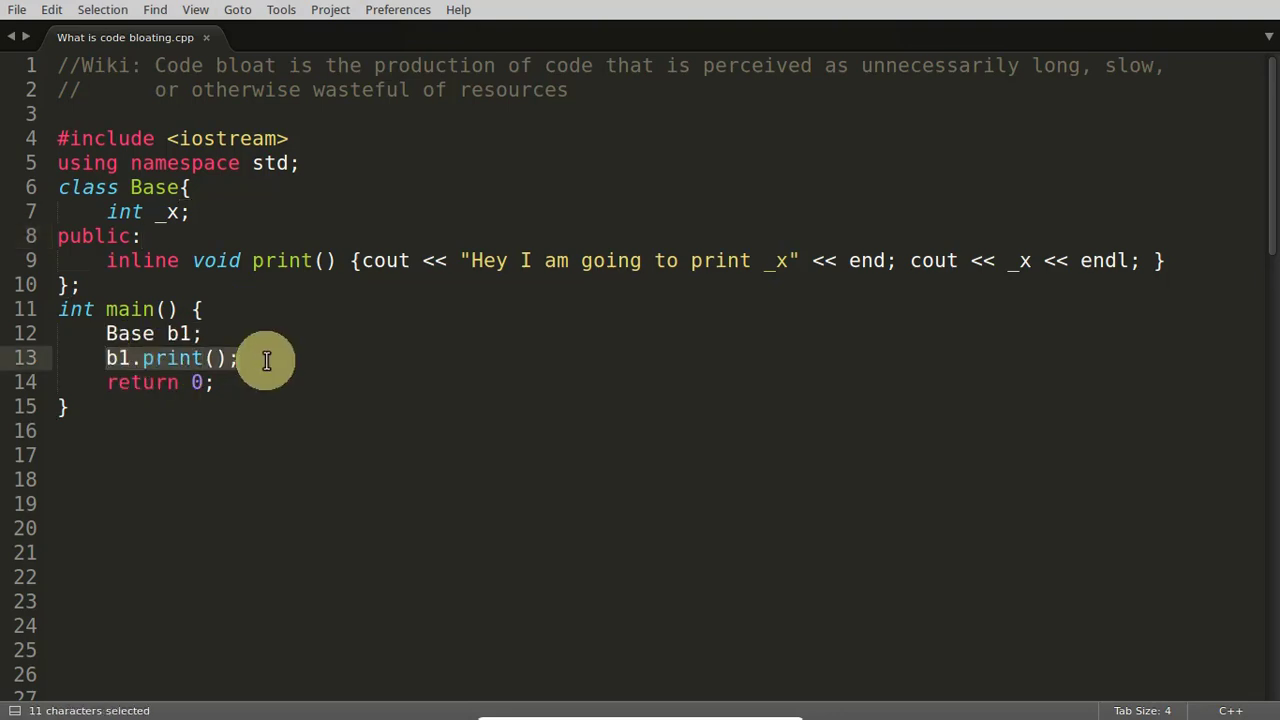
pyautogui.moveTo(348, 296)
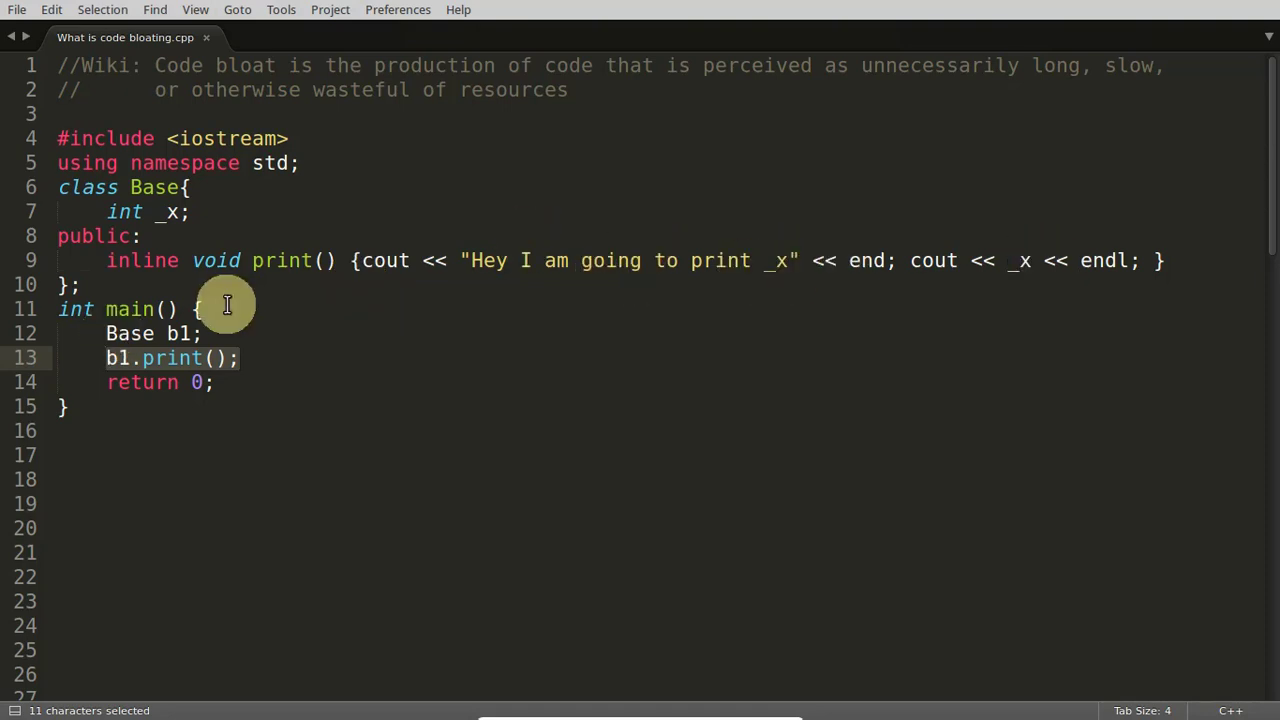
pyautogui.click(202, 308)
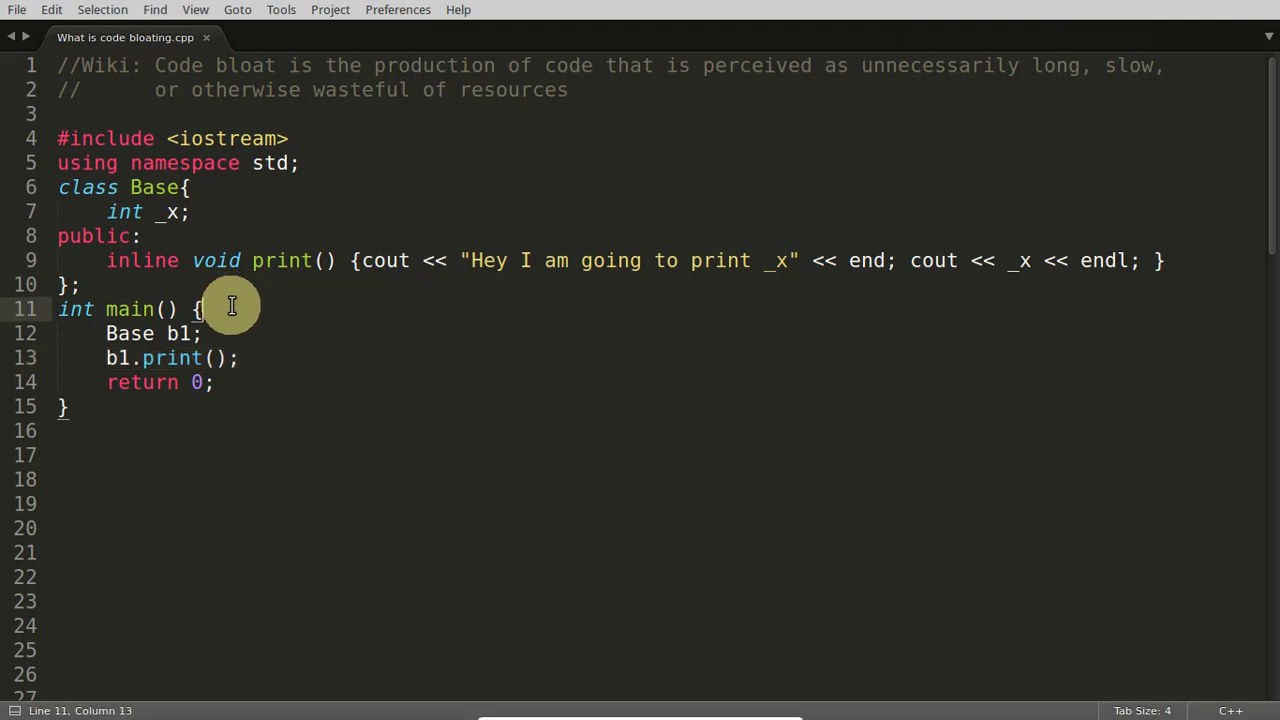